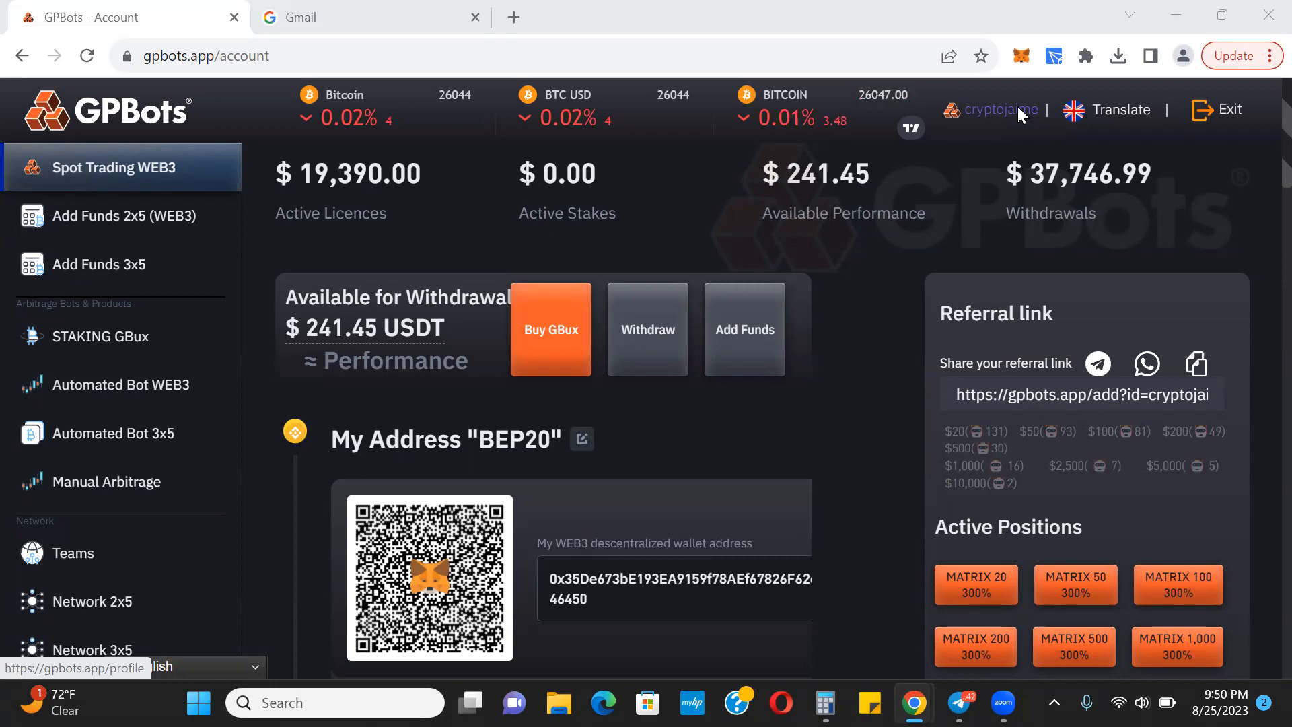
mouse_move(647, 327)
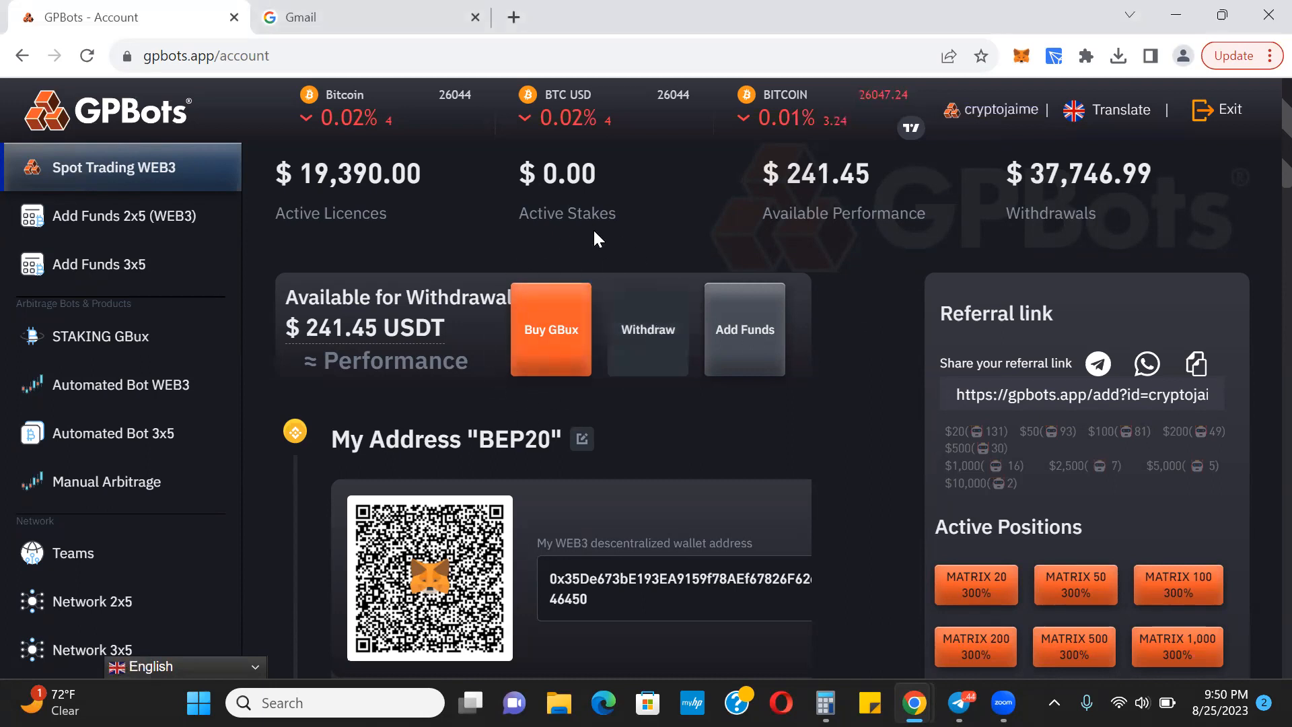
mouse_move(543, 356)
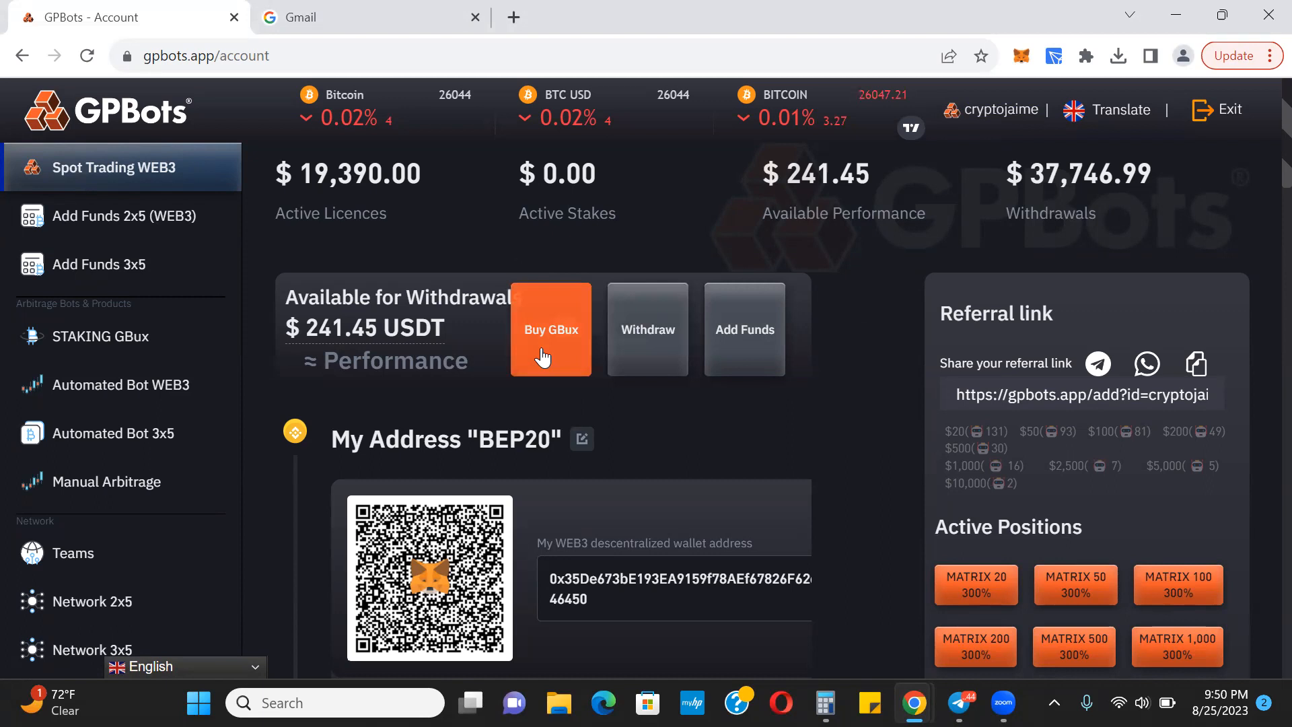
Open the Buy GBux Token dialog and browse its BTC, LTC, ETH, USDT and BUSD options
left_click(550, 329)
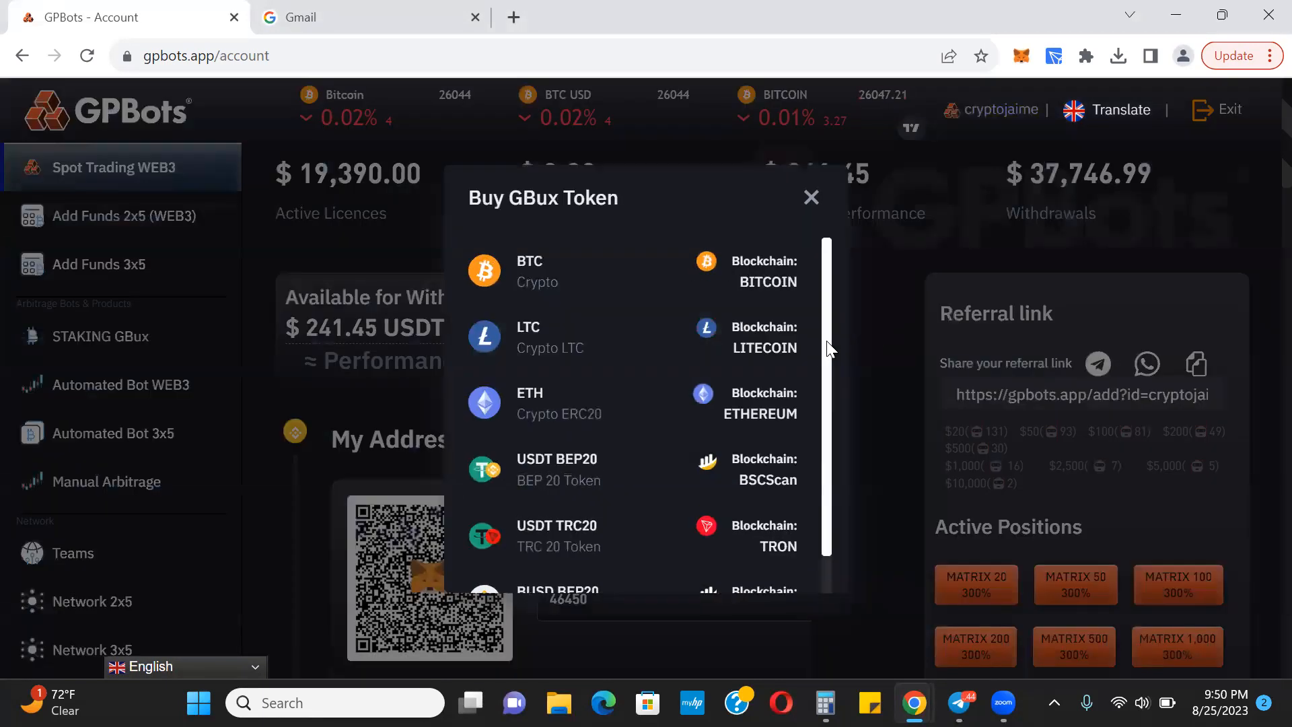
scroll("down", 3)
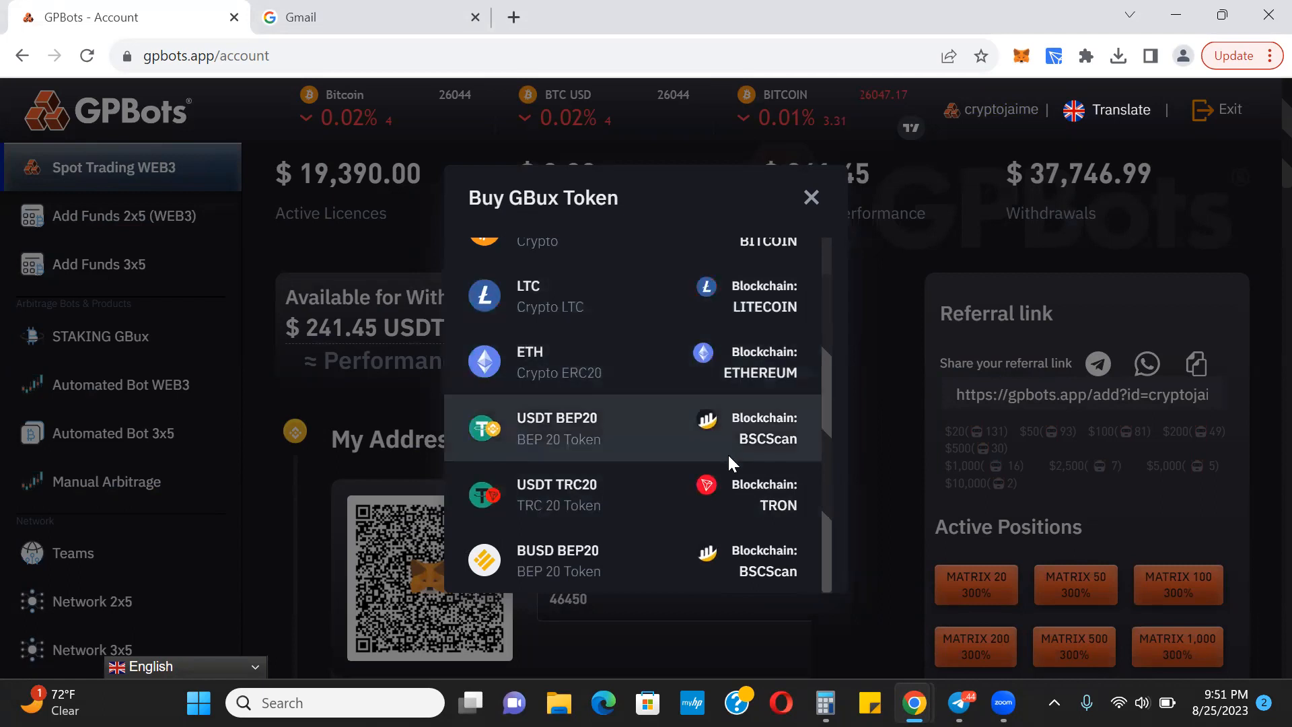
mouse_move(725, 497)
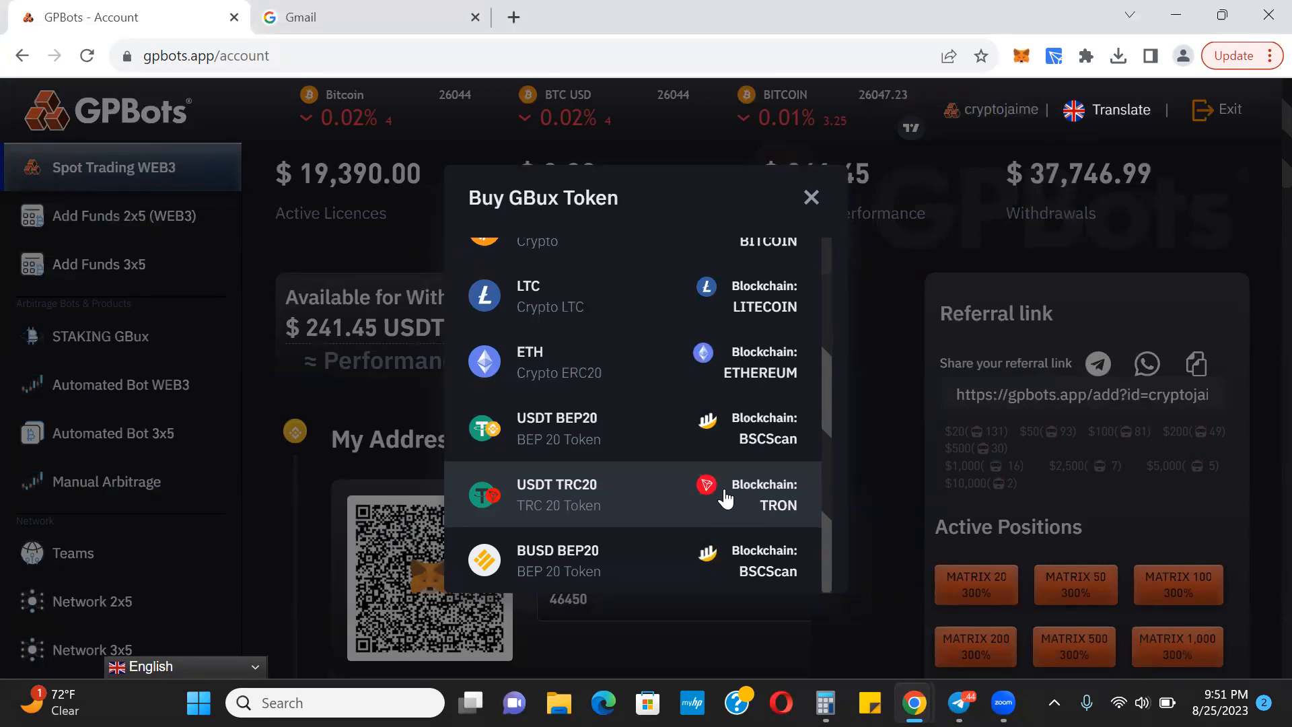
mouse_move(875, 427)
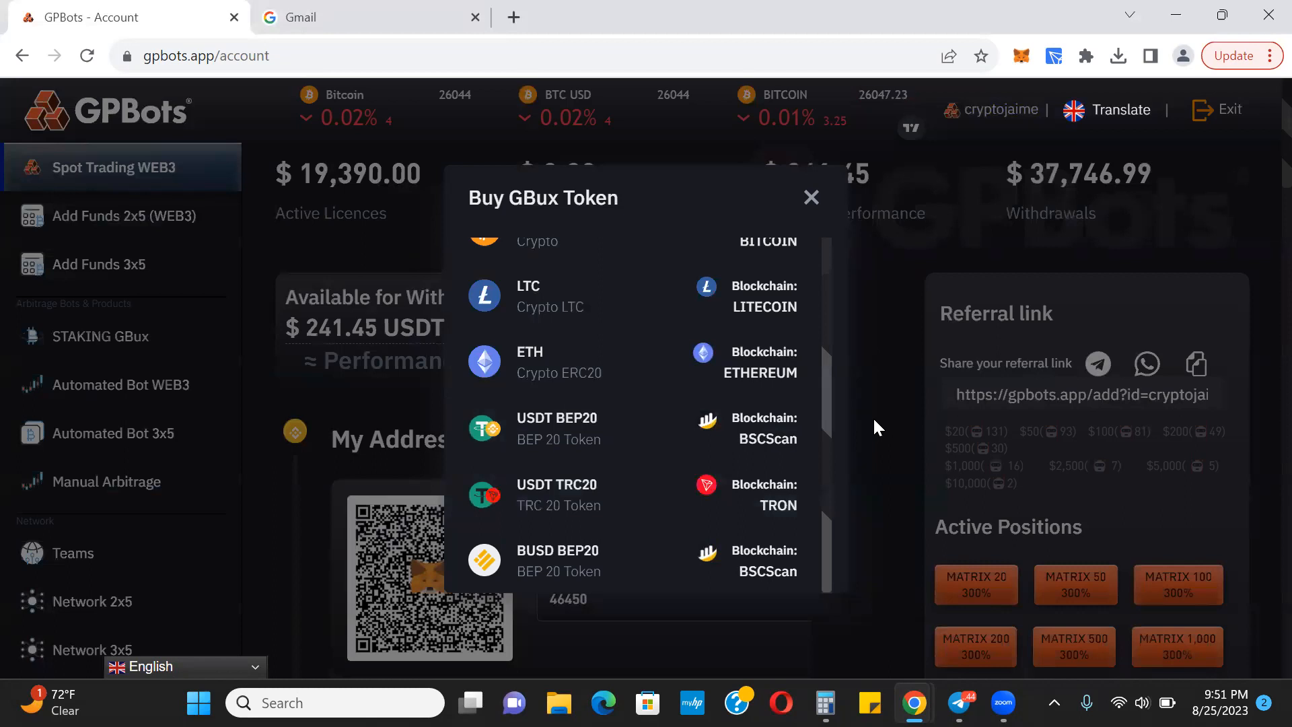
Dismiss the token dialog and scroll to the BEP20 wallet's BNB and GBux balances
left_click(810, 197)
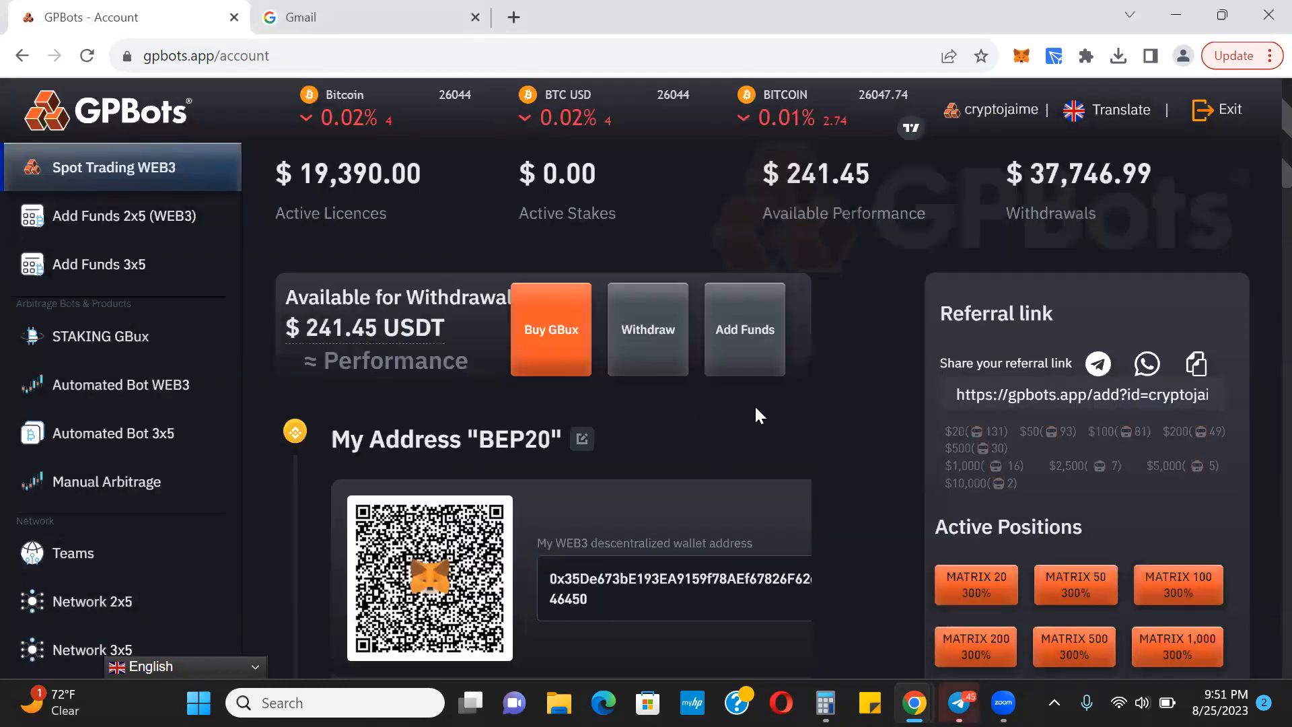
scroll("down", 3)
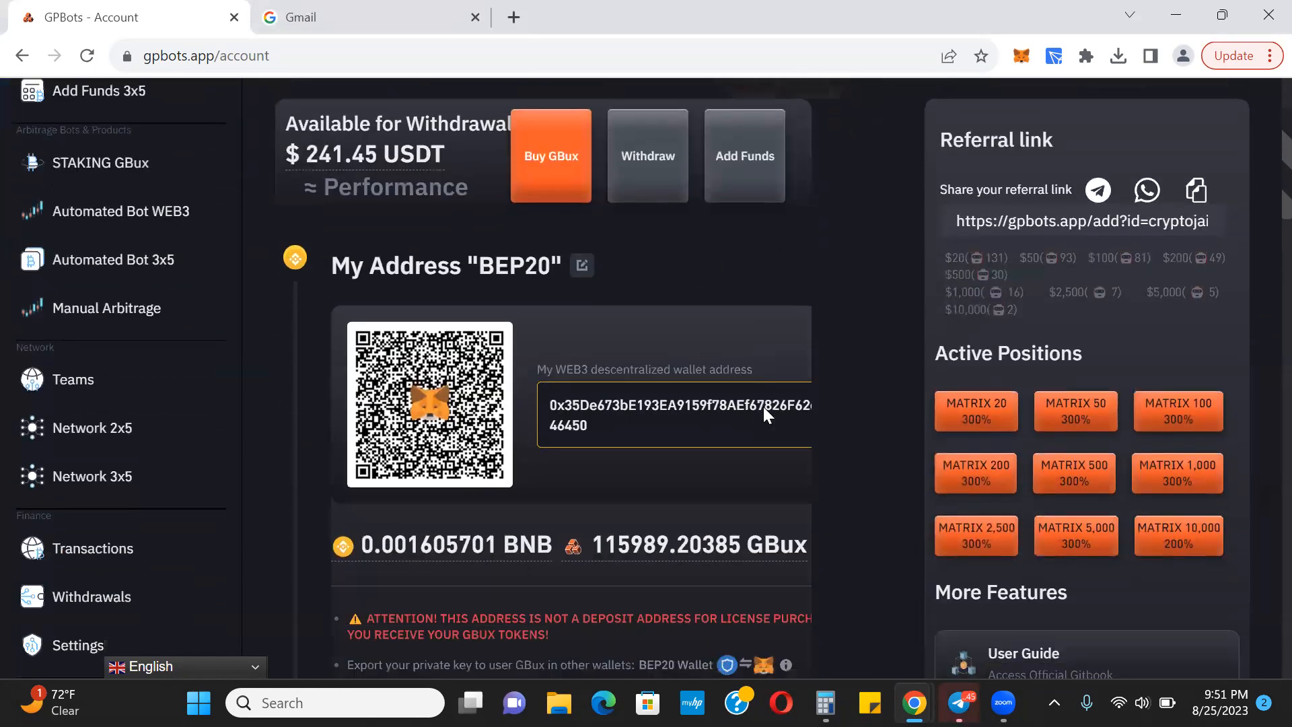
scroll("down", 3)
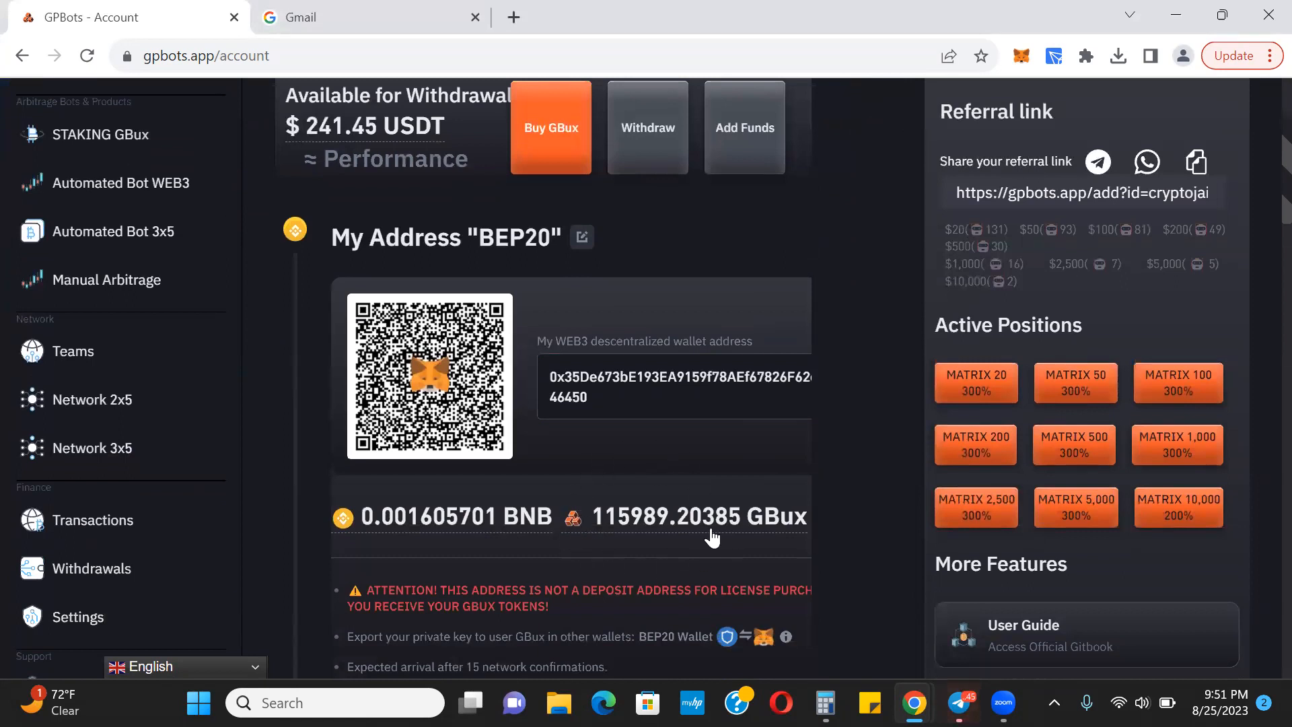
mouse_move(664, 563)
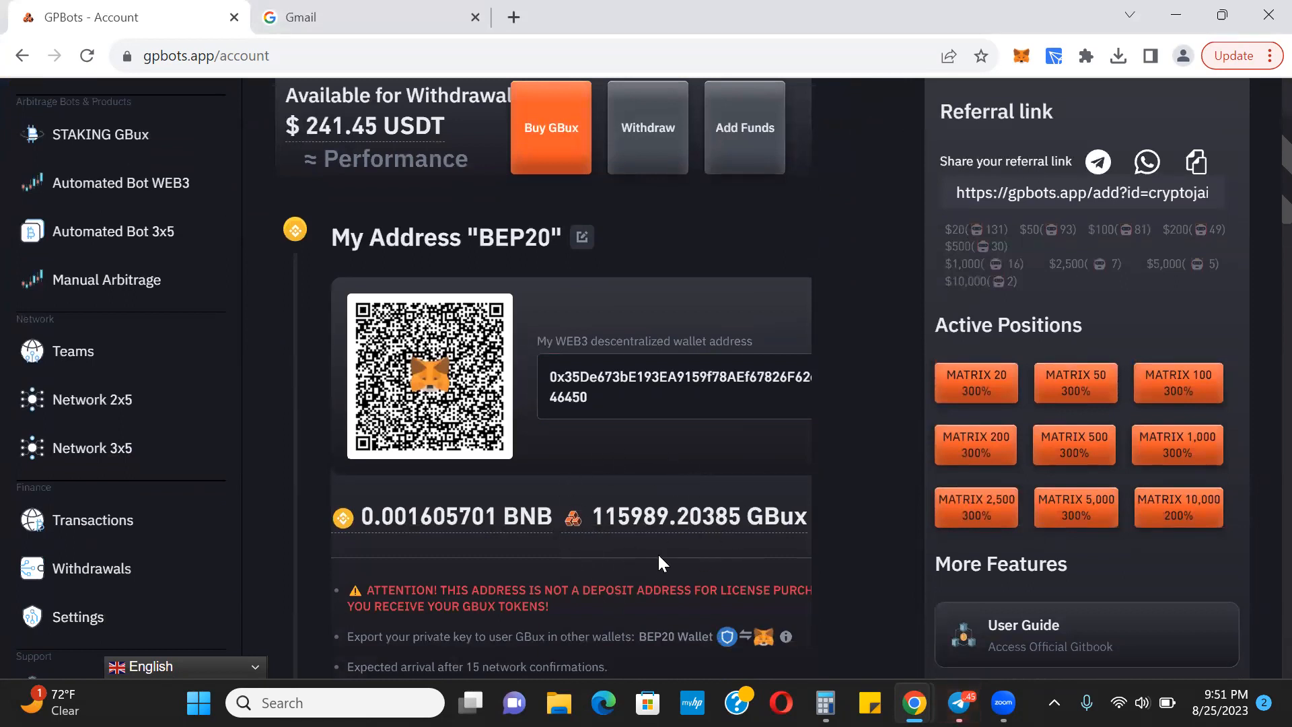
mouse_move(613, 552)
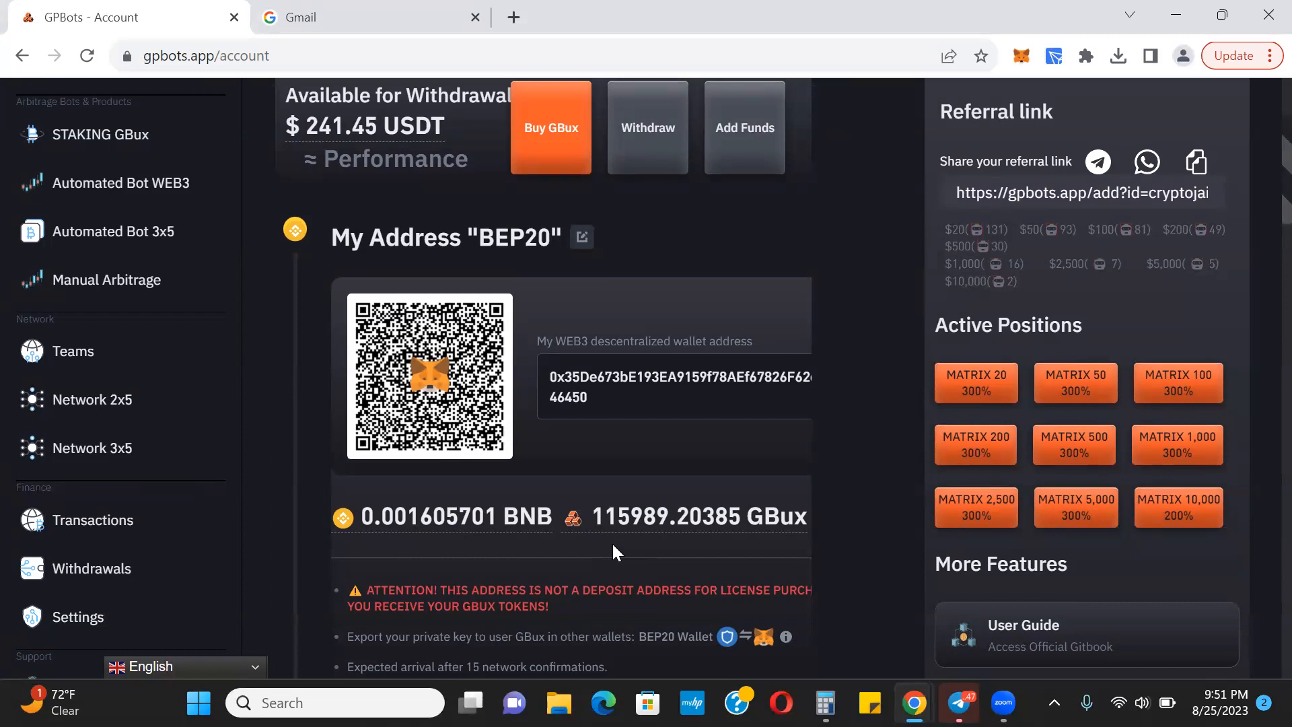
mouse_move(628, 544)
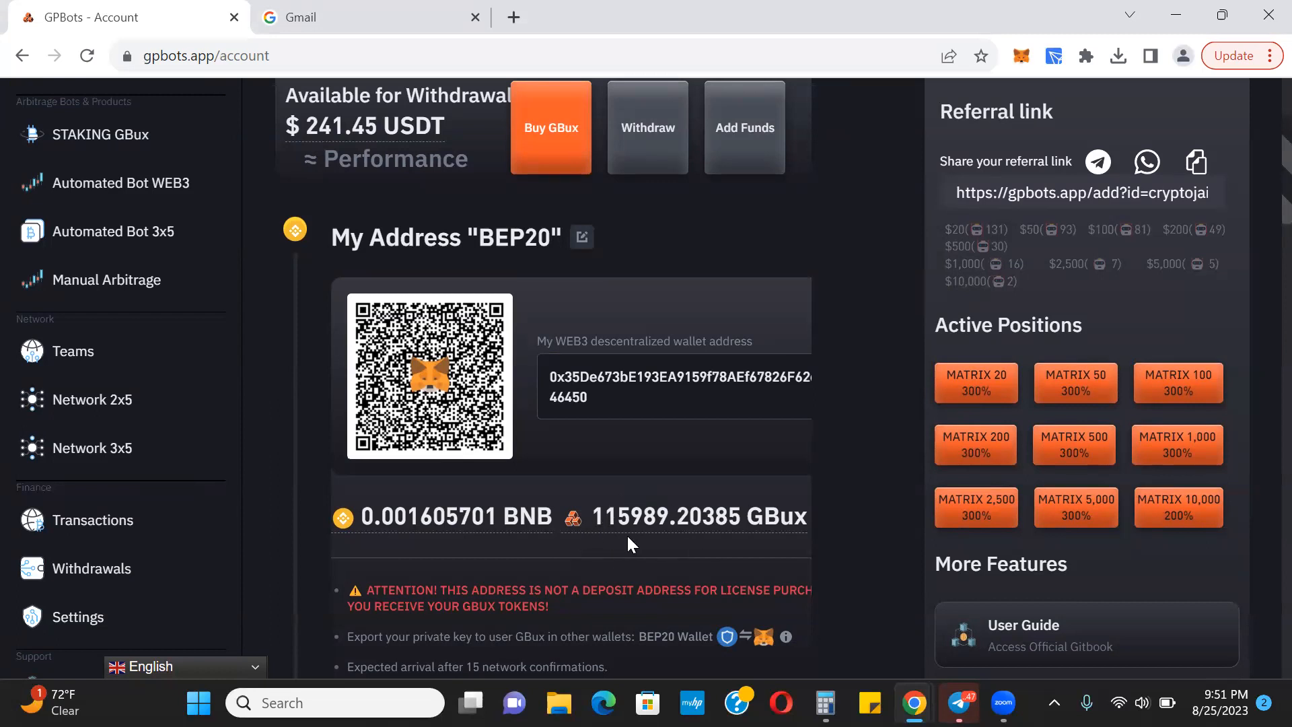
mouse_move(650, 546)
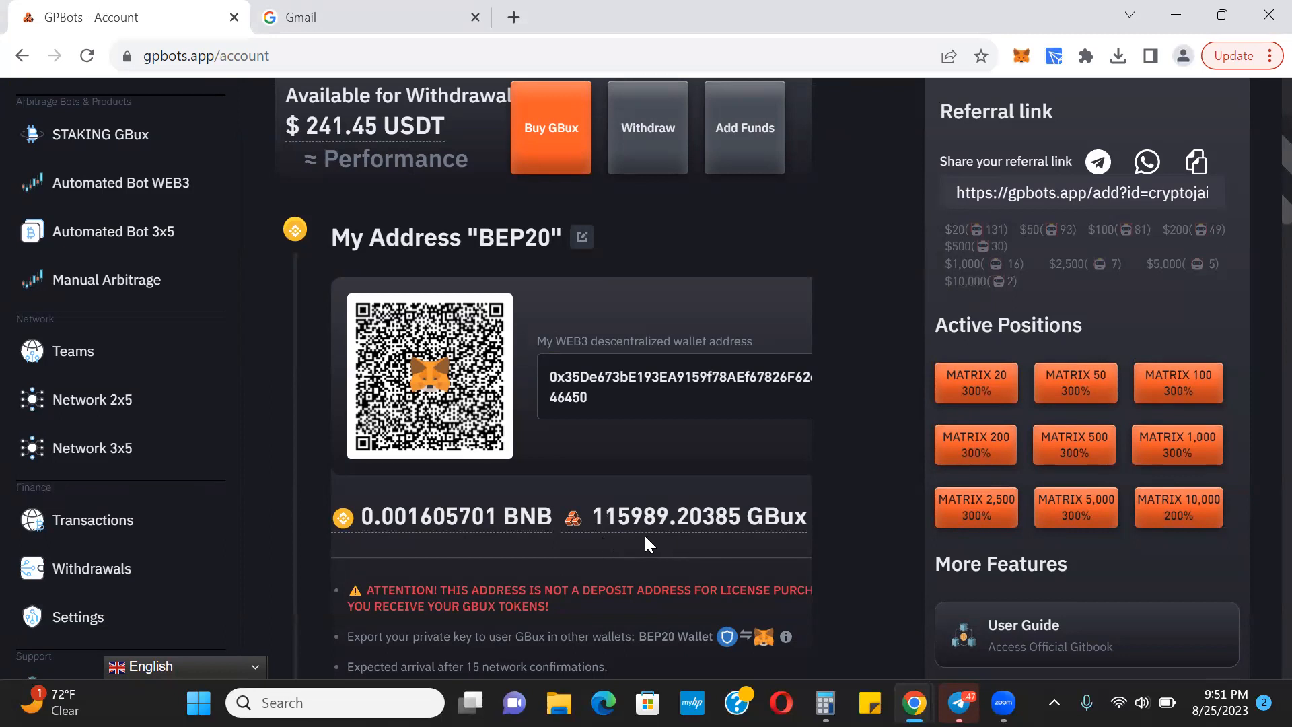
mouse_move(227, 284)
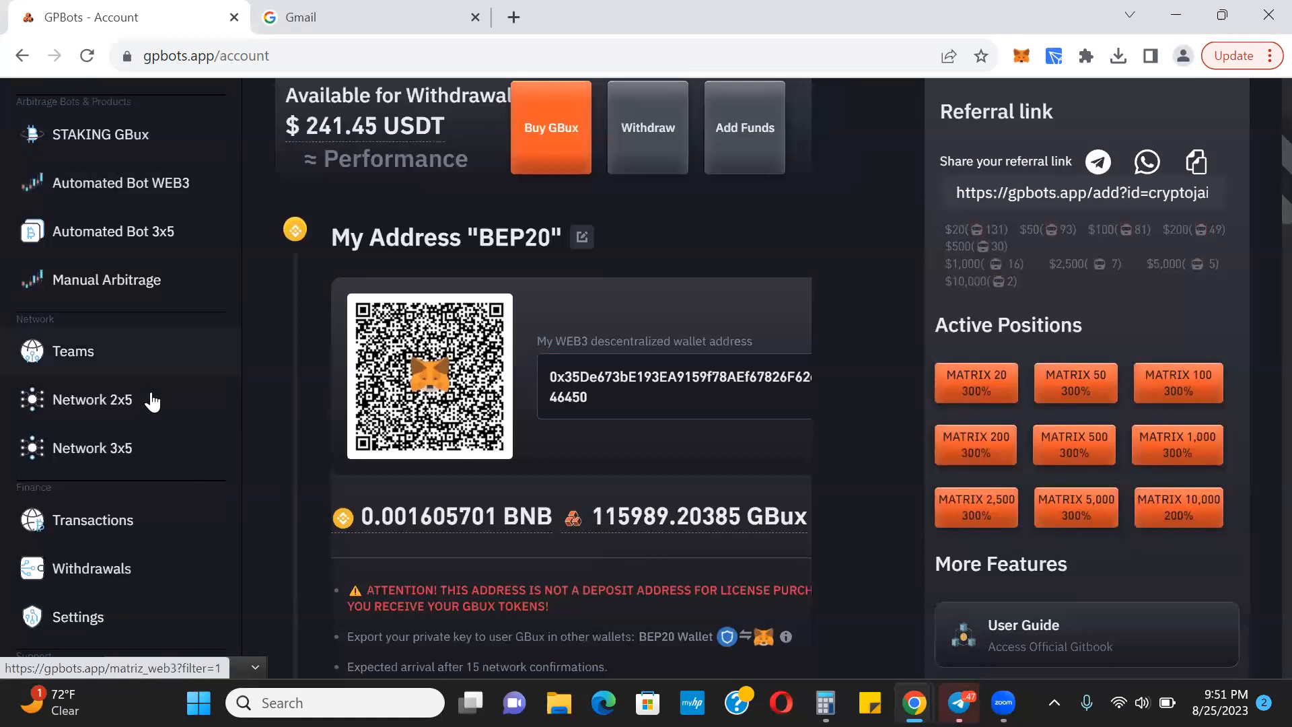
mouse_move(115, 279)
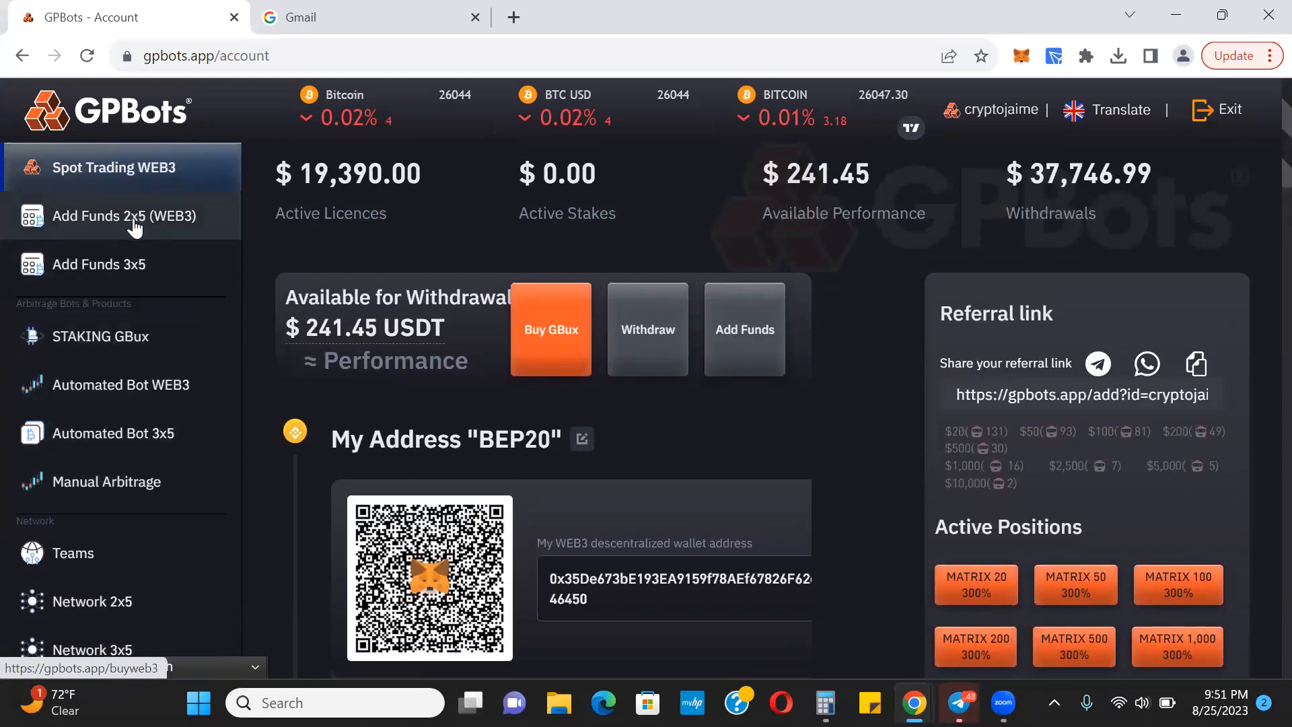
Go to Add Funds 2x5 (WEB3) and browse the Matrix WEB3 2x5 licence packages, $20 to $16,870
left_click(125, 216)
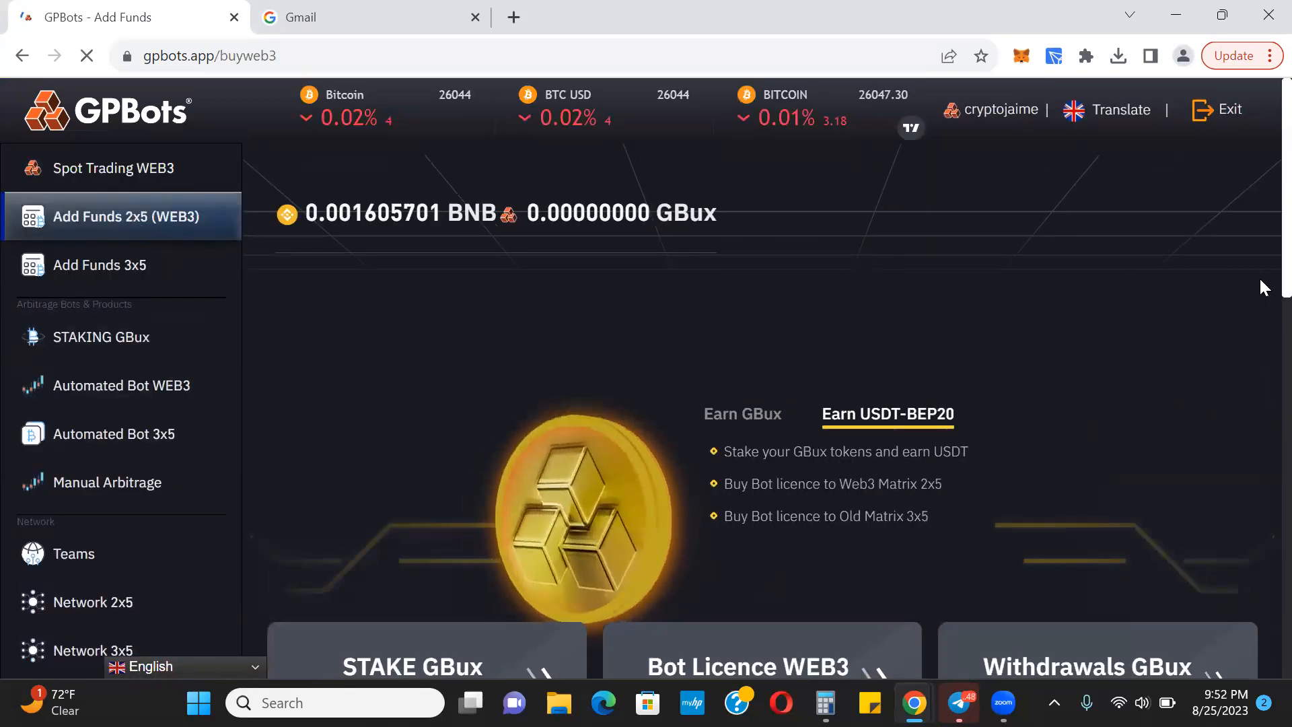
scroll("down", 3)
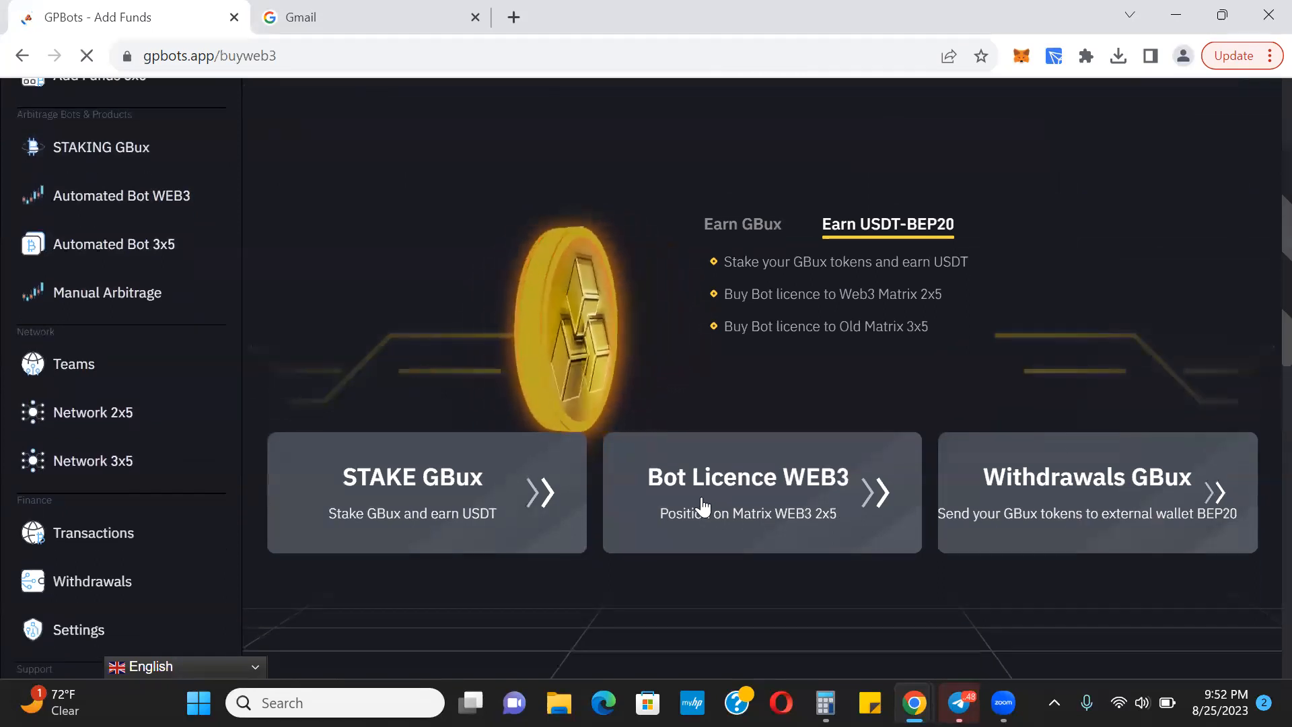
left_click(746, 492)
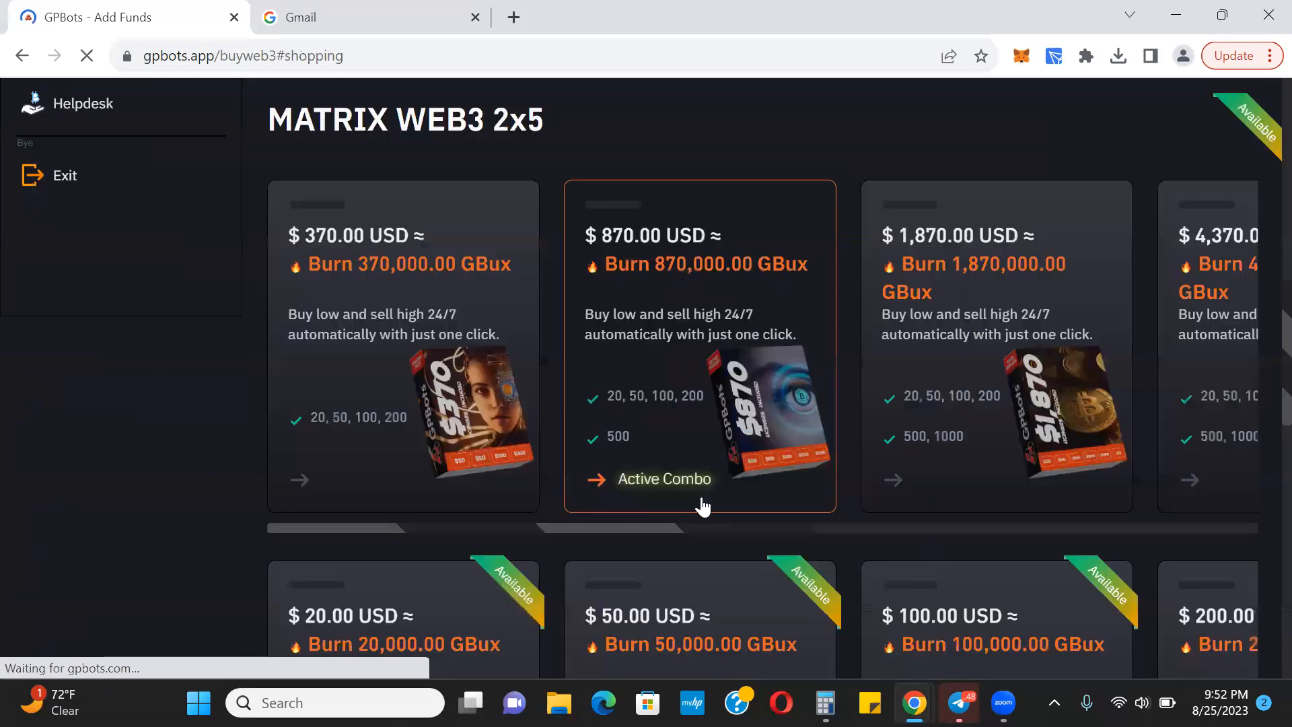
mouse_move(1262, 210)
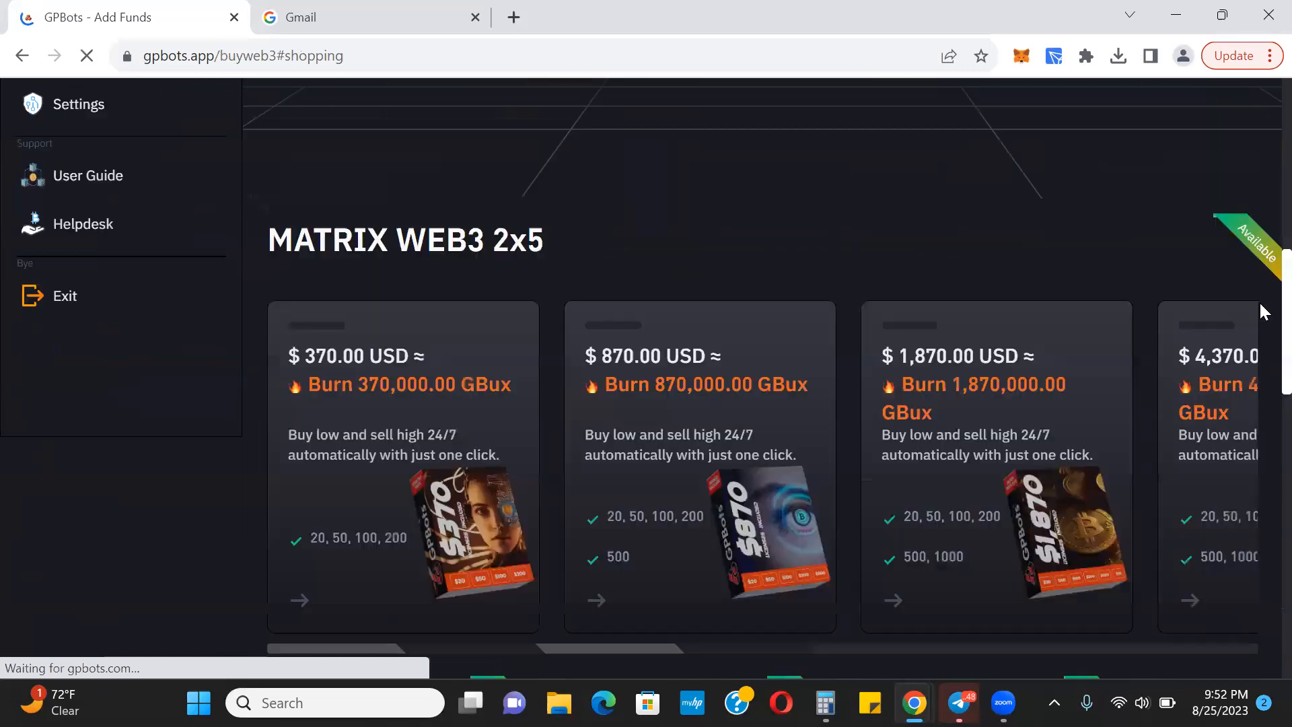
scroll("down", 3)
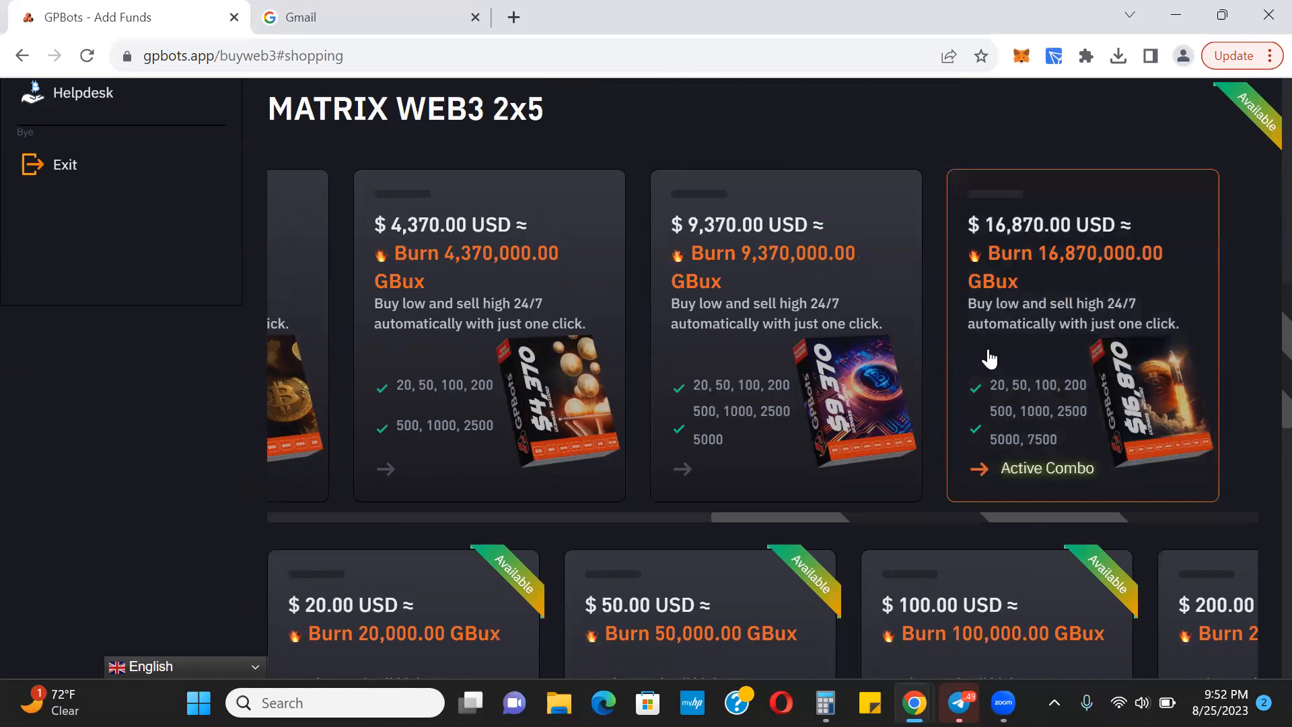
mouse_move(1246, 372)
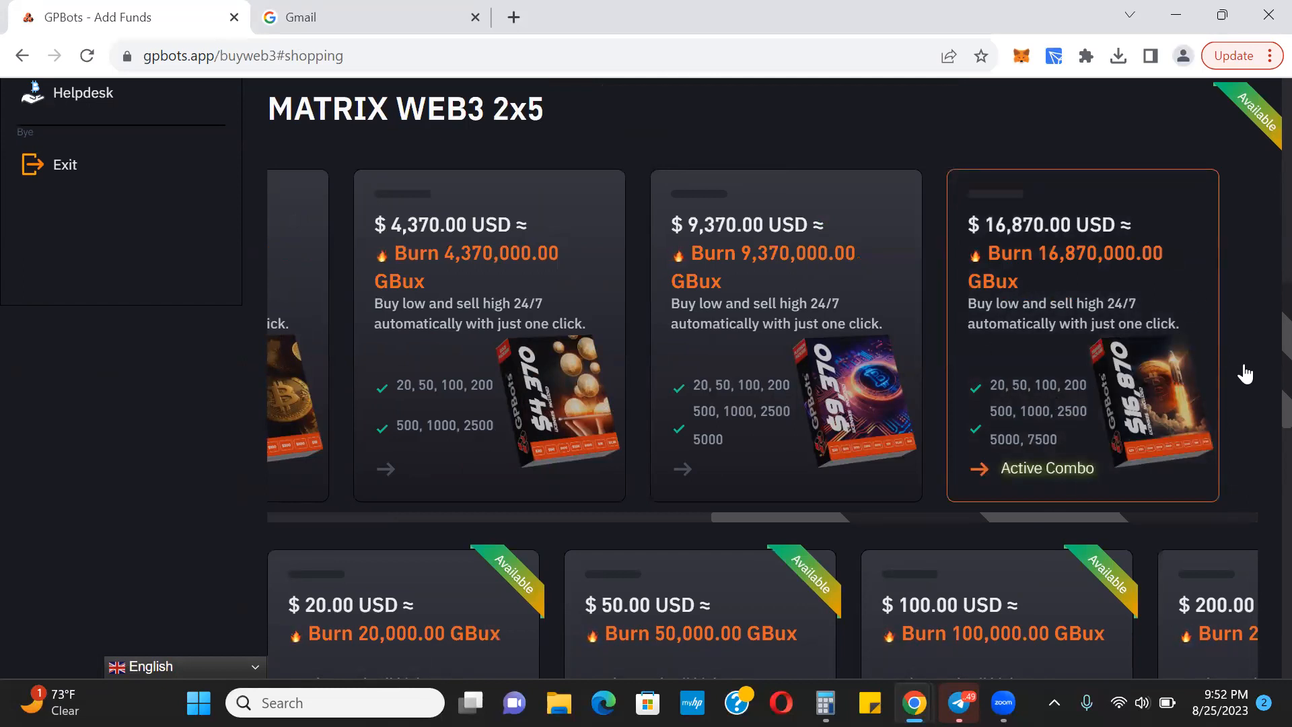
scroll("down", 3)
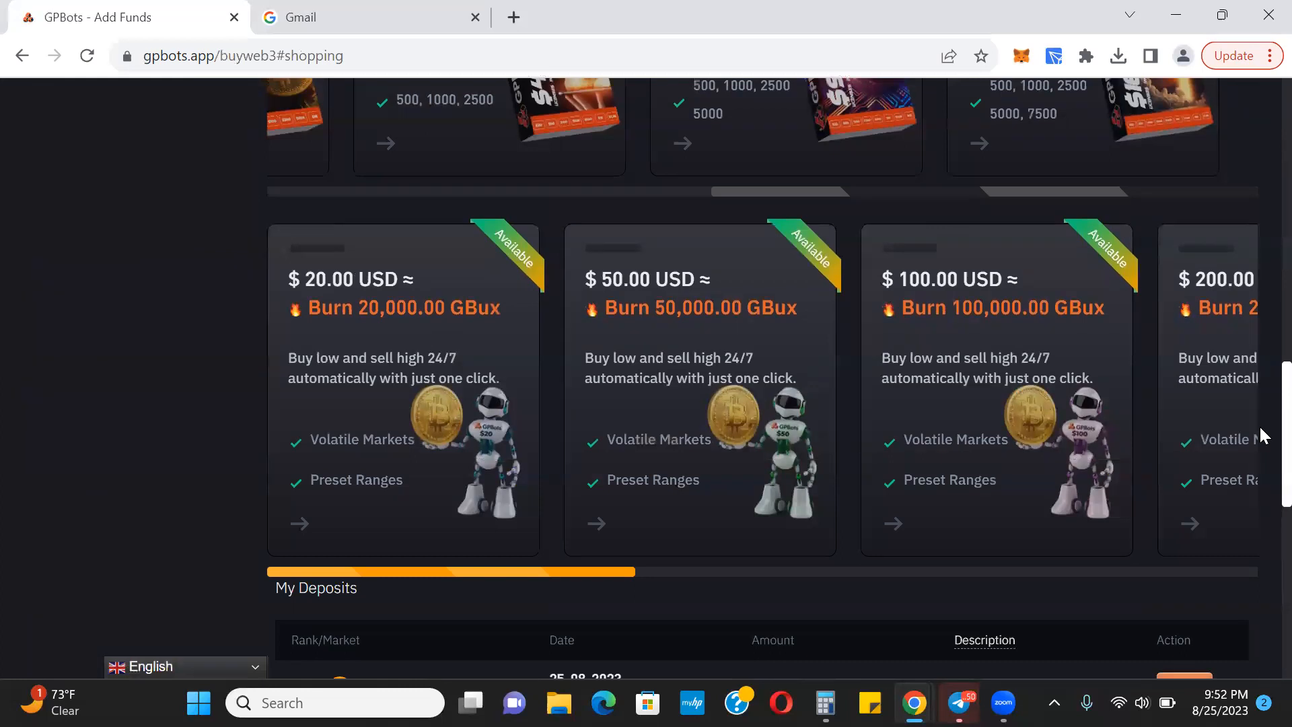
mouse_move(388, 511)
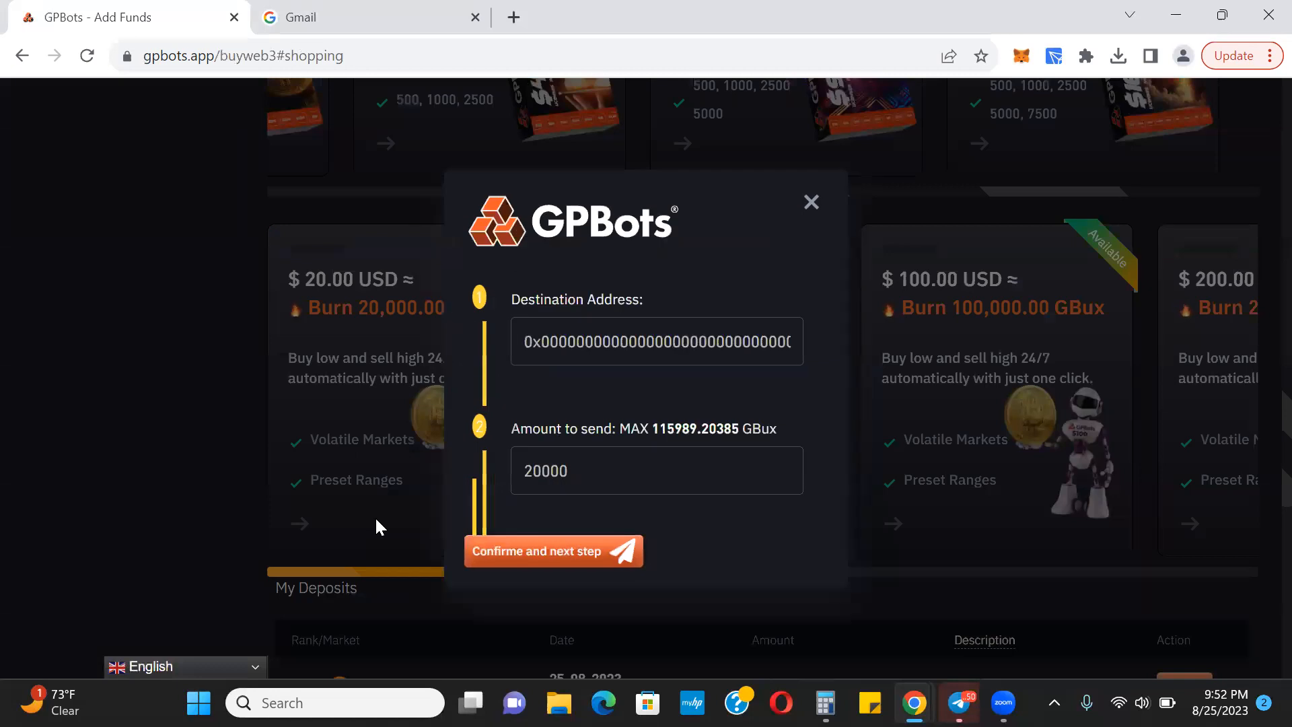
mouse_move(523, 401)
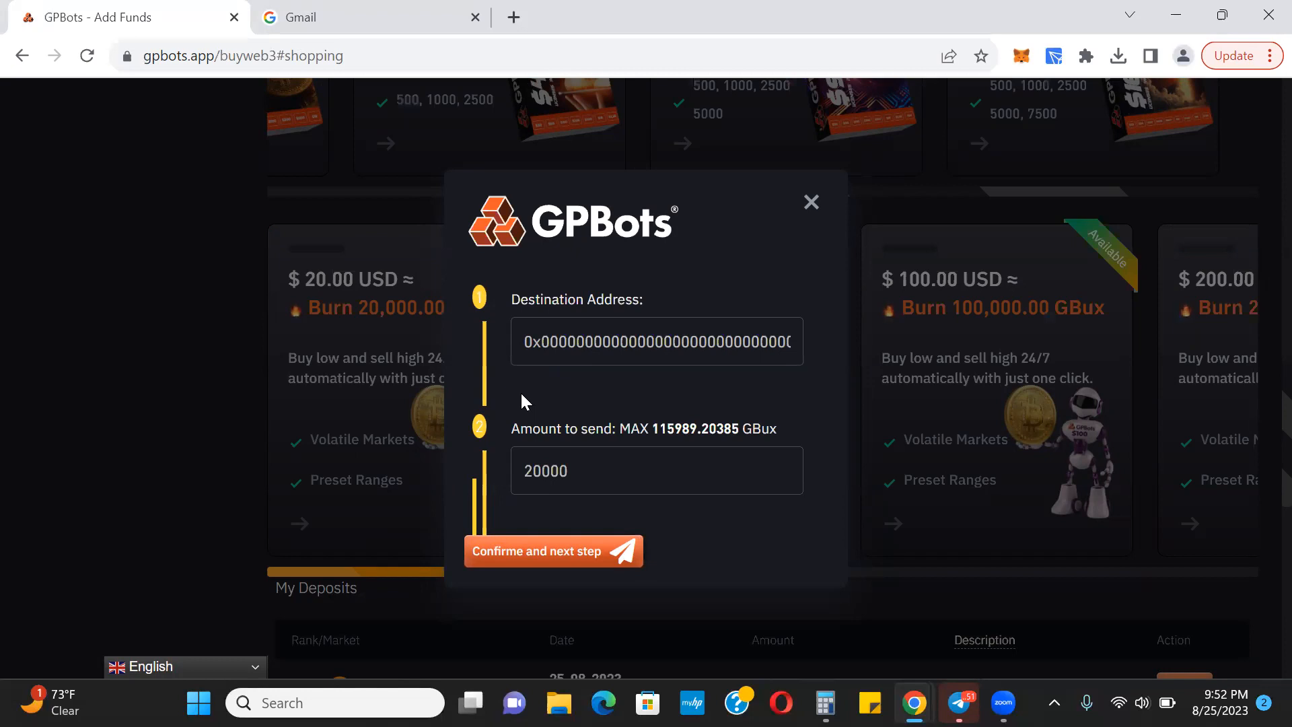
mouse_move(561, 395)
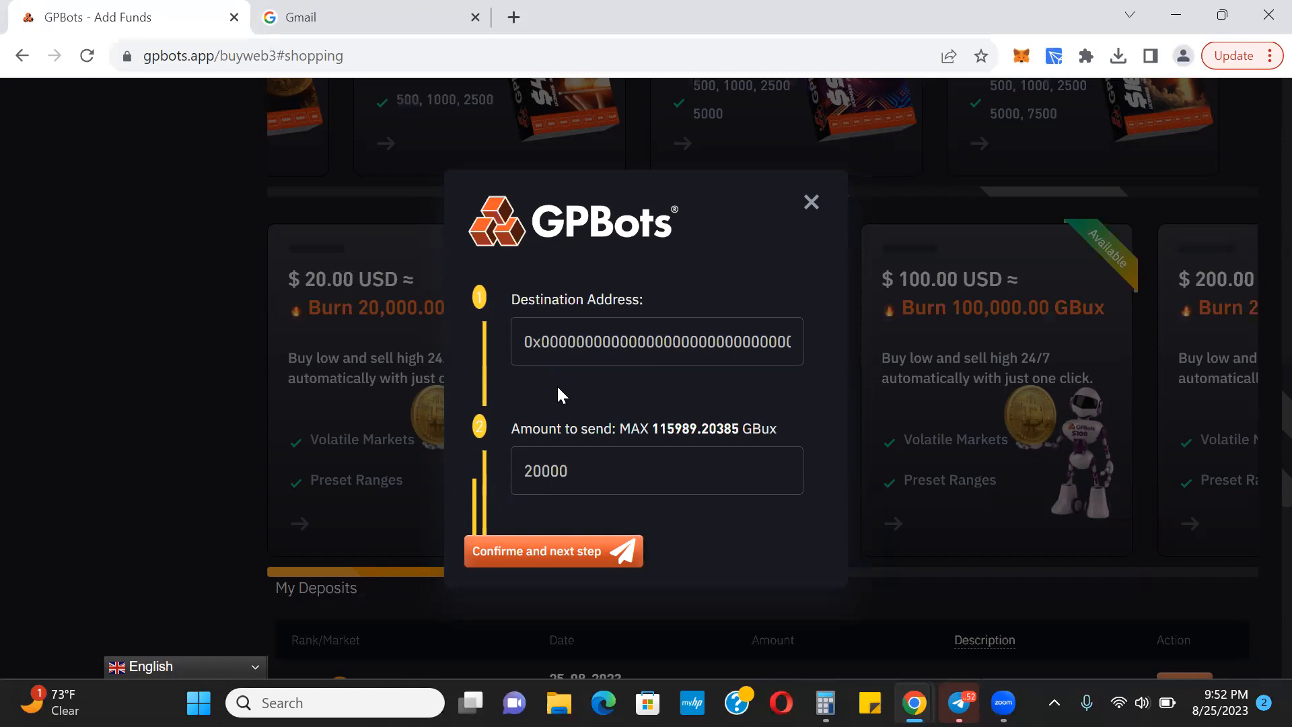
mouse_move(568, 393)
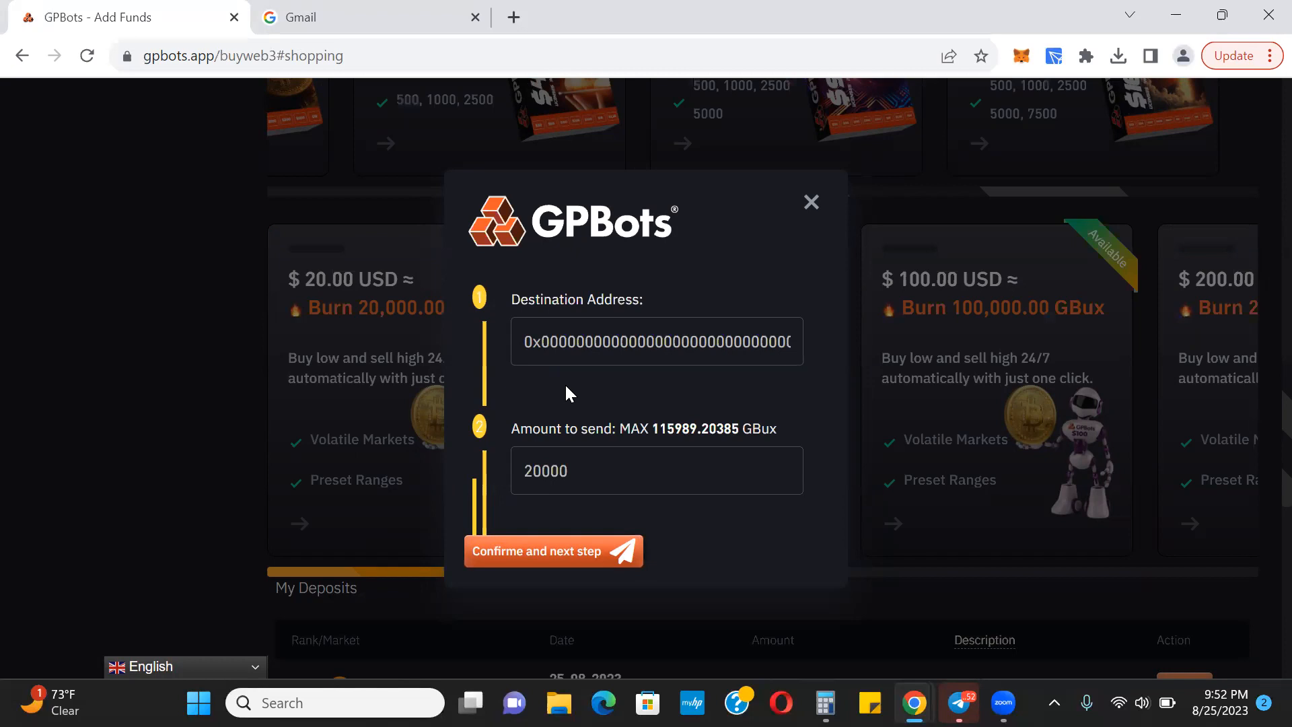
mouse_move(642, 433)
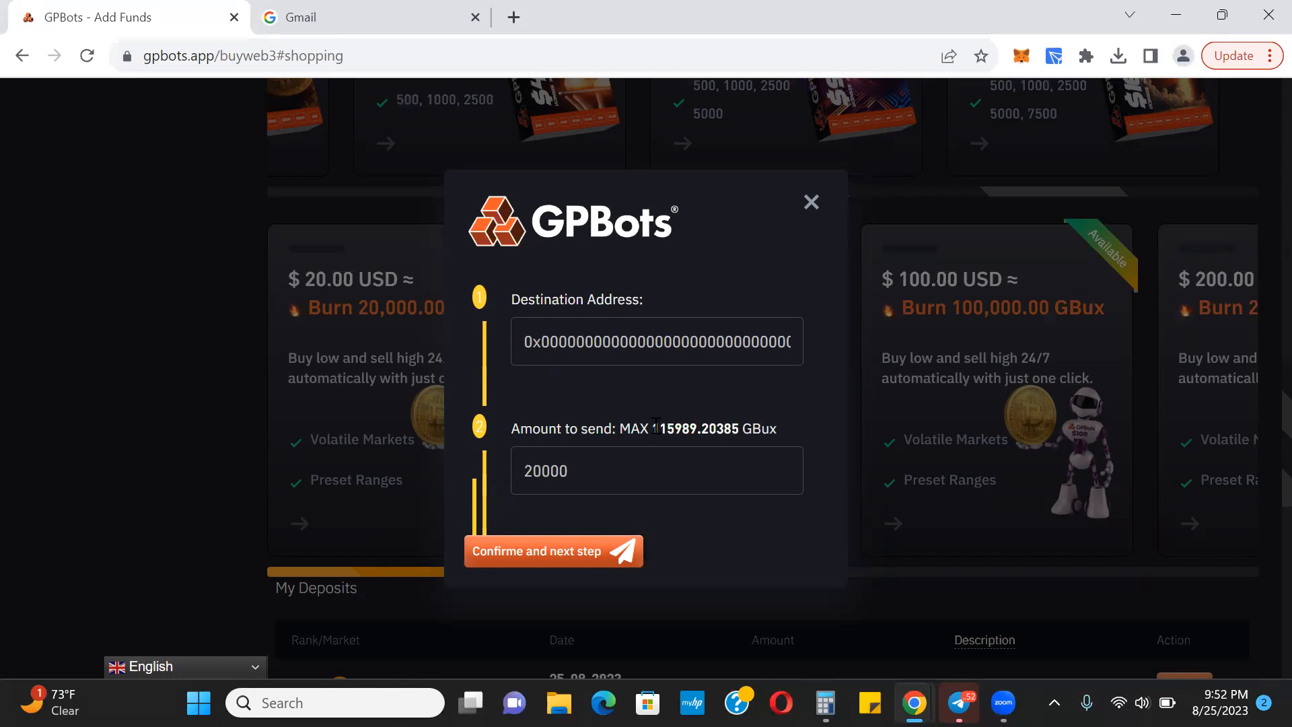
Submit the 20,000 GBux burn for the $20 package to reach two-step confirmation
left_click(553, 550)
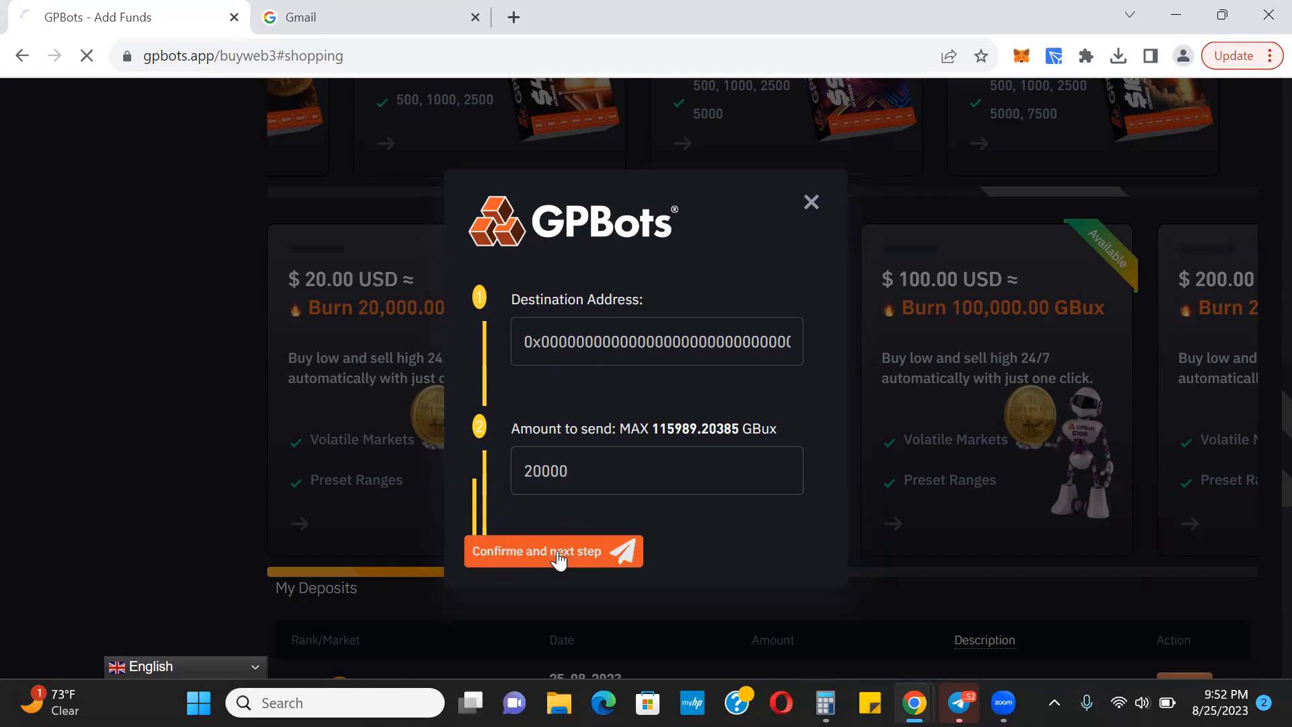
left_click(553, 551)
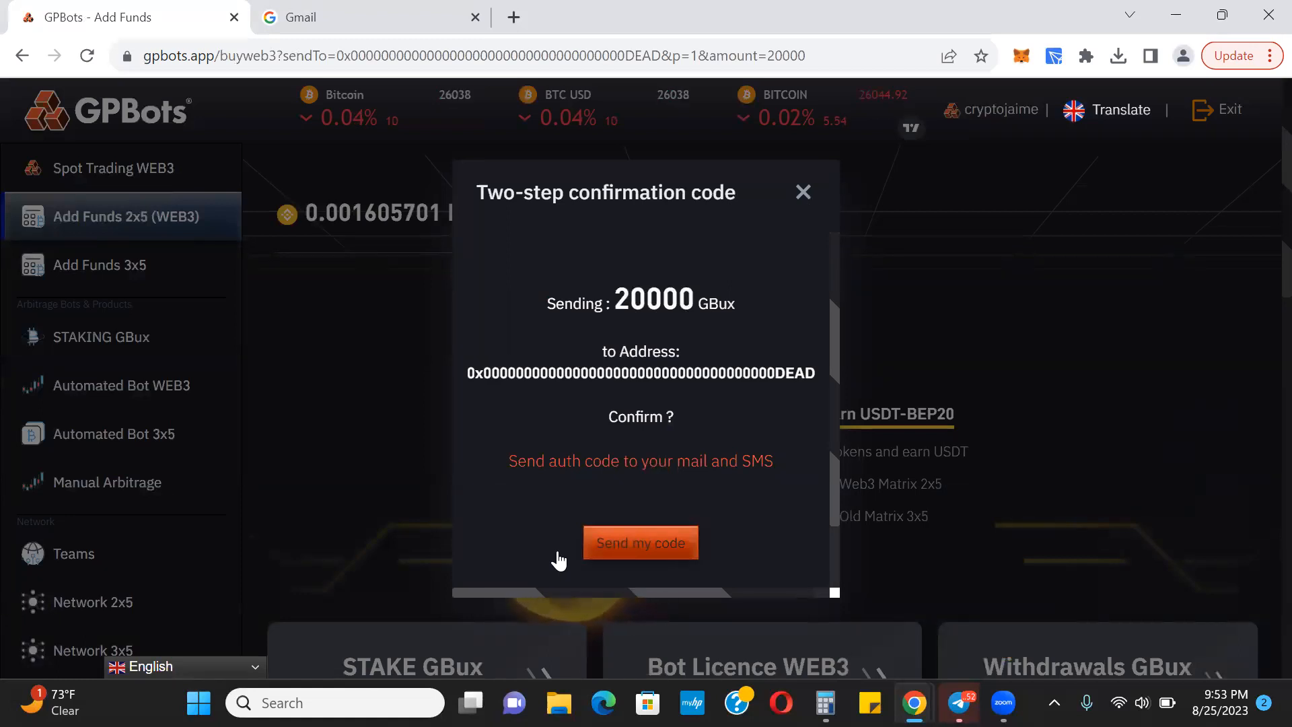
mouse_move(652, 404)
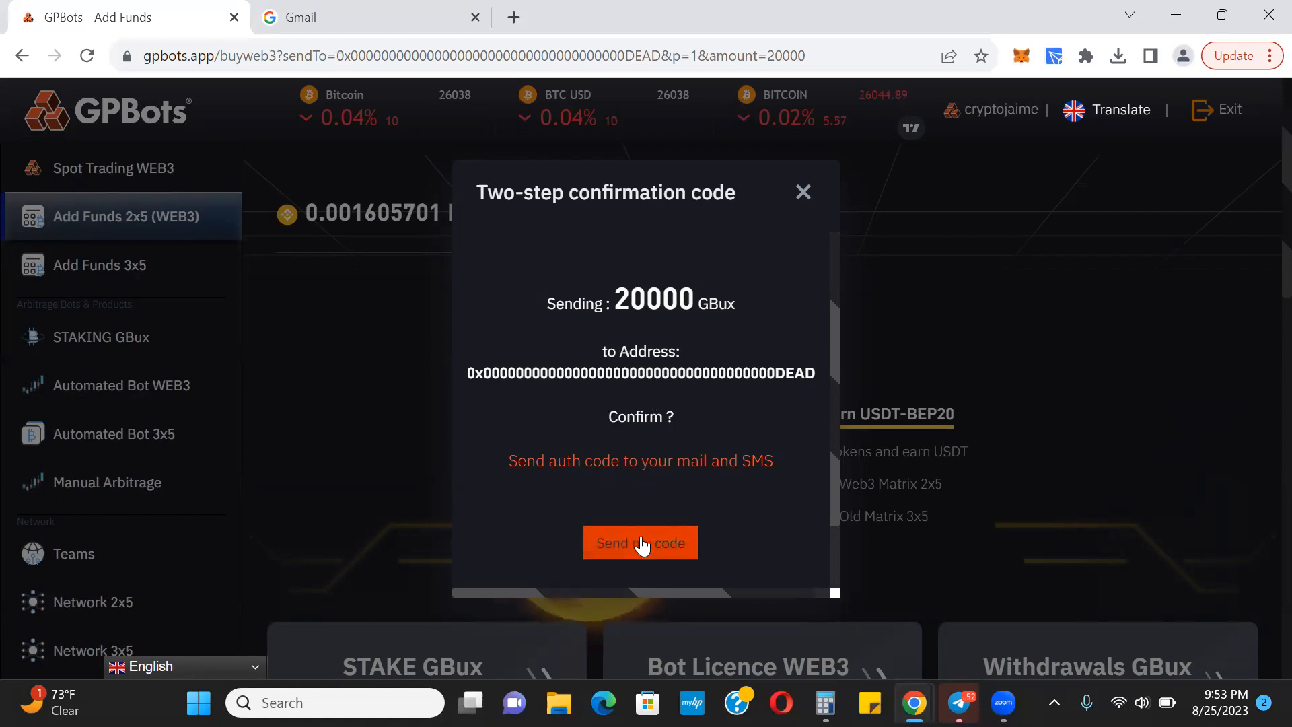
Request the authentication code and switch to Gmail to find the Code 2FA email
left_click(640, 542)
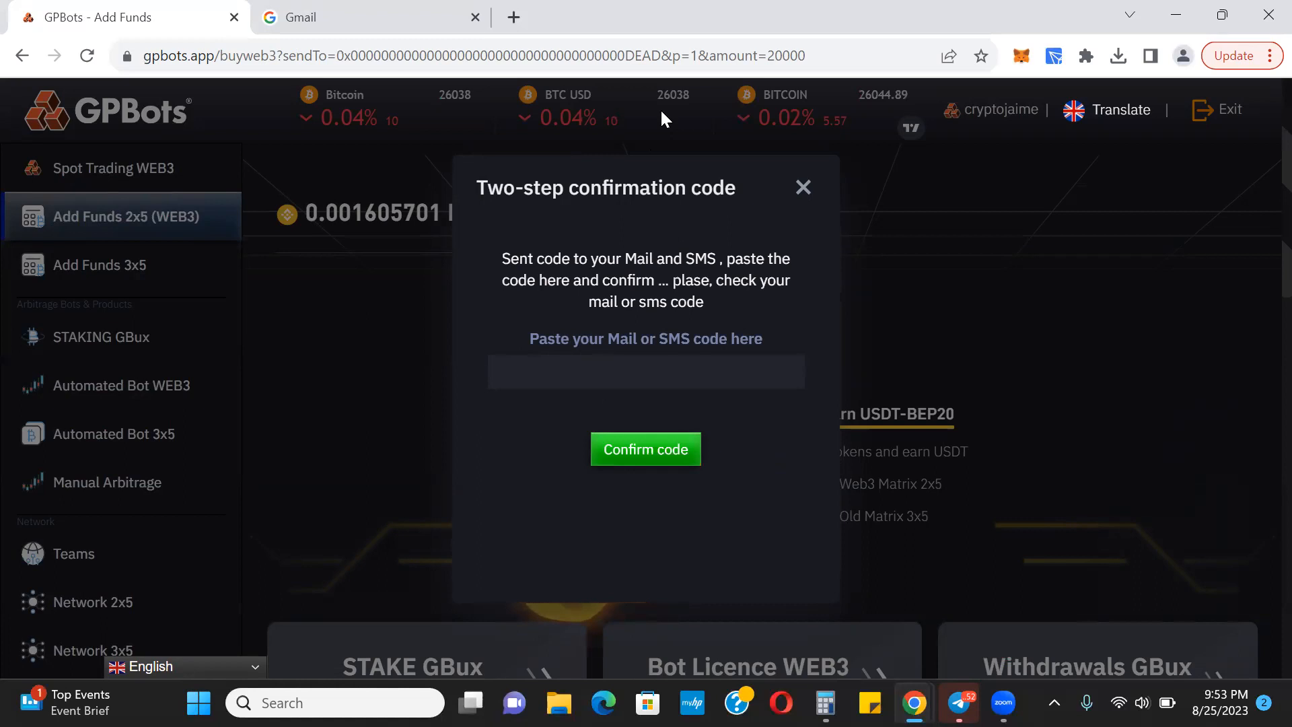
left_click(371, 16)
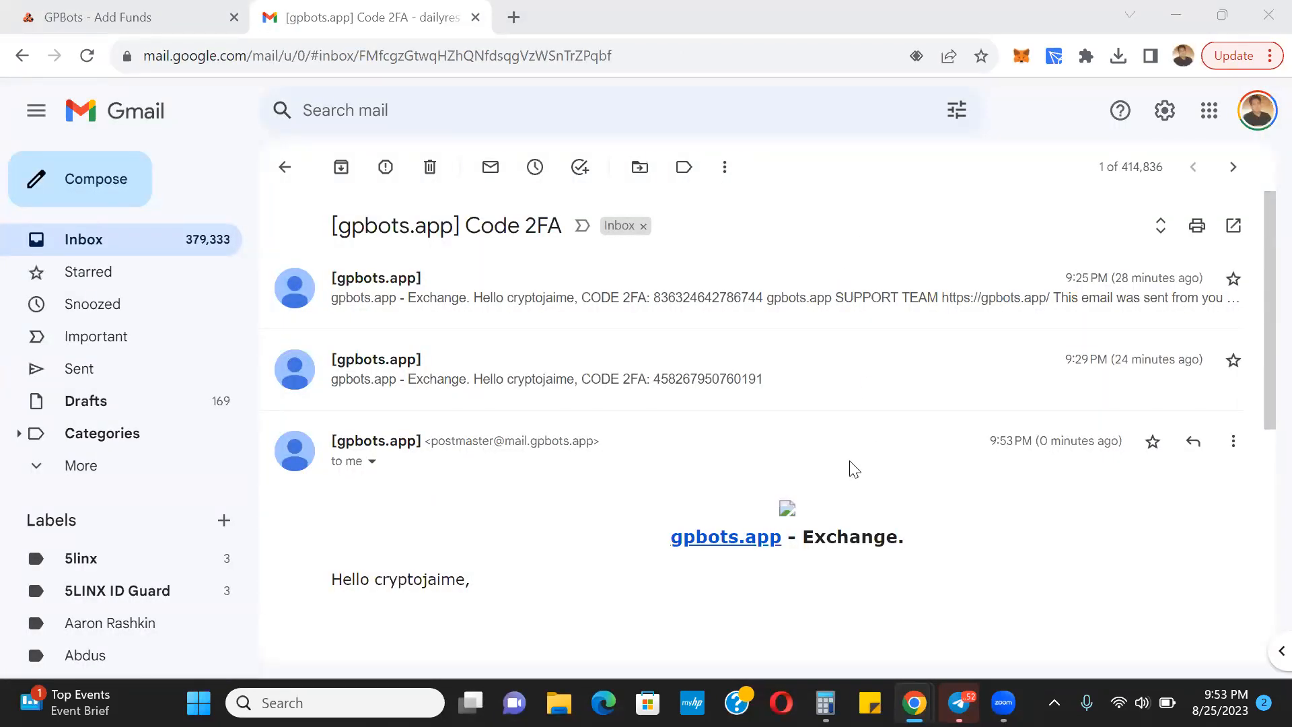
scroll("down", 3)
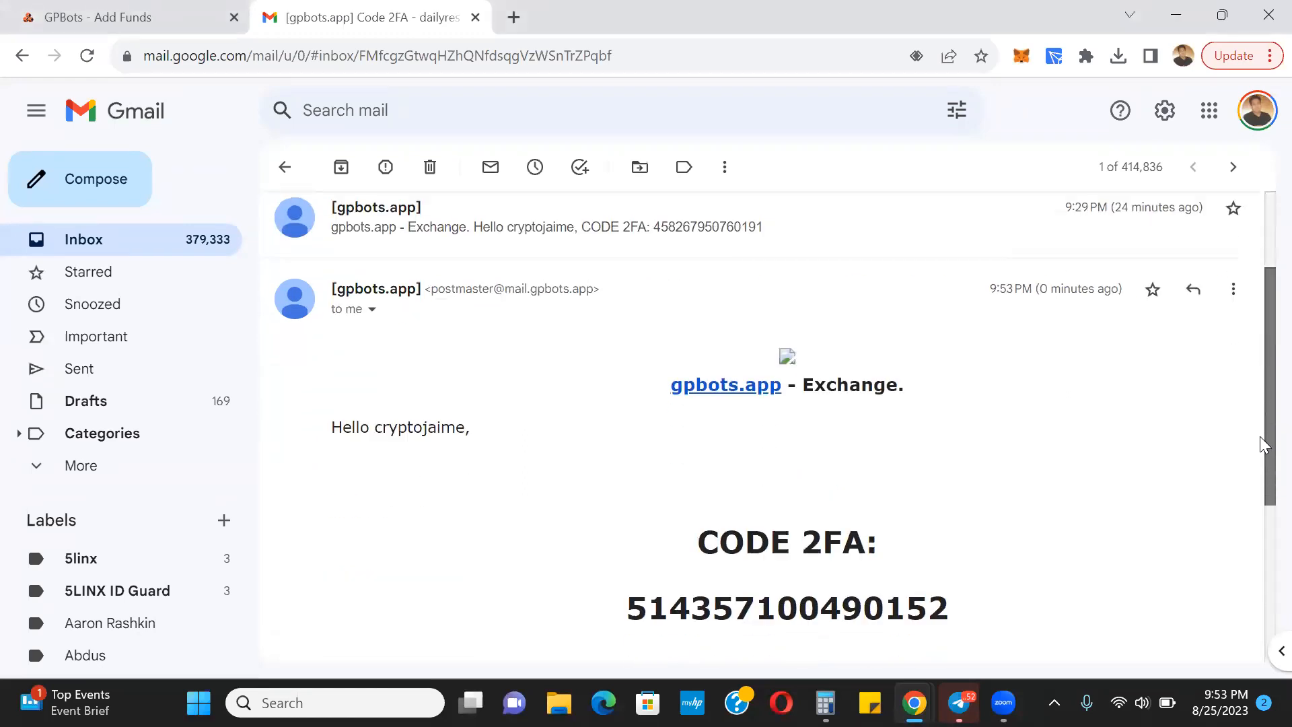
scroll("down", 3)
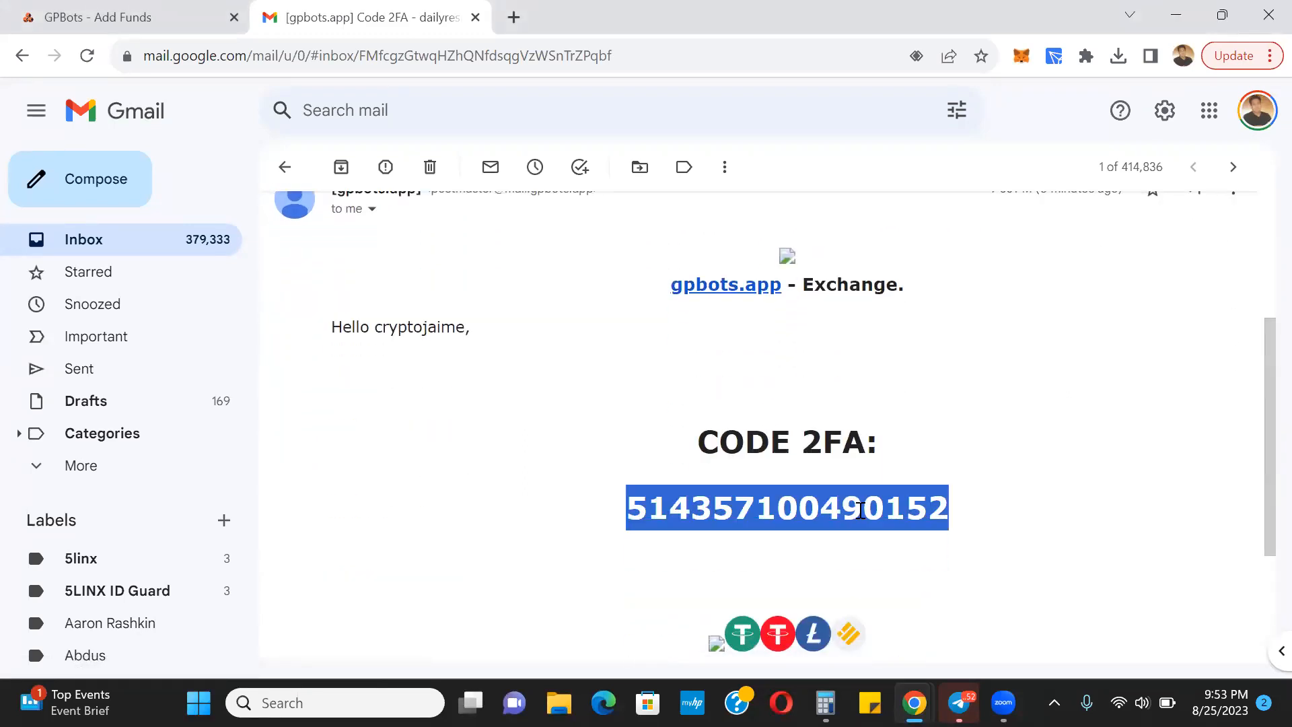
left_click(128, 16)
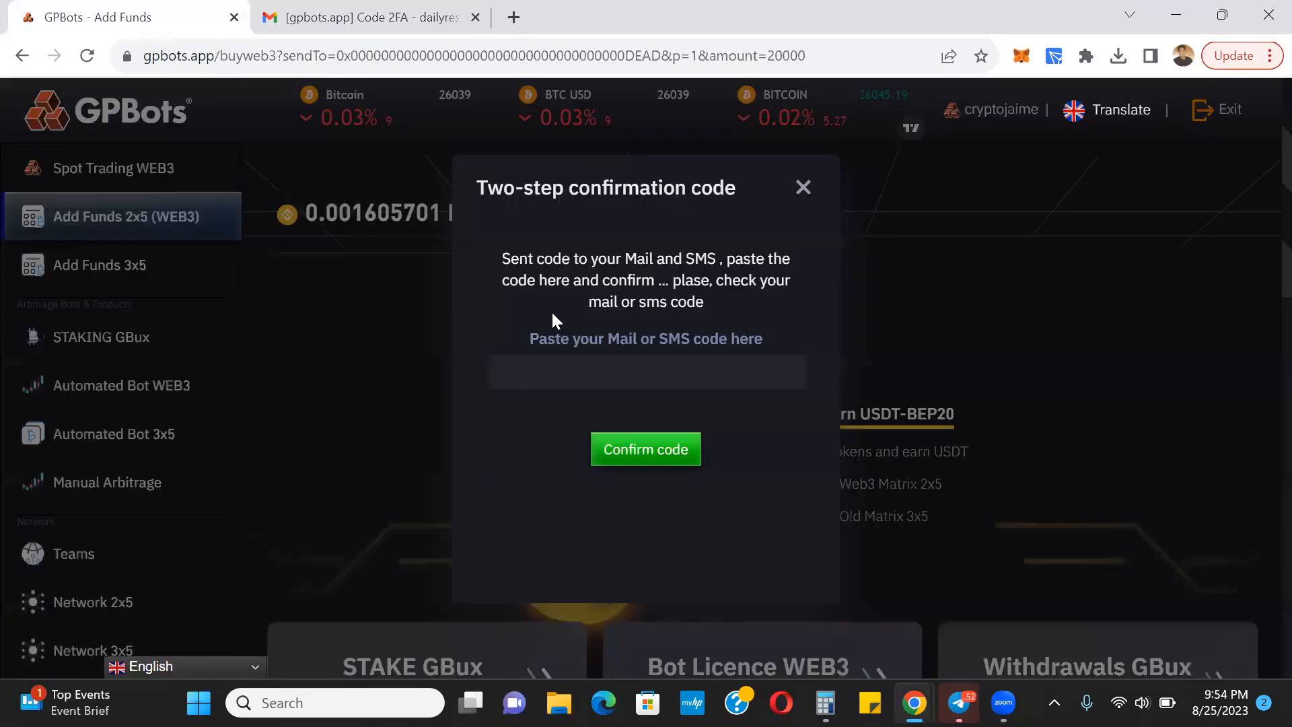
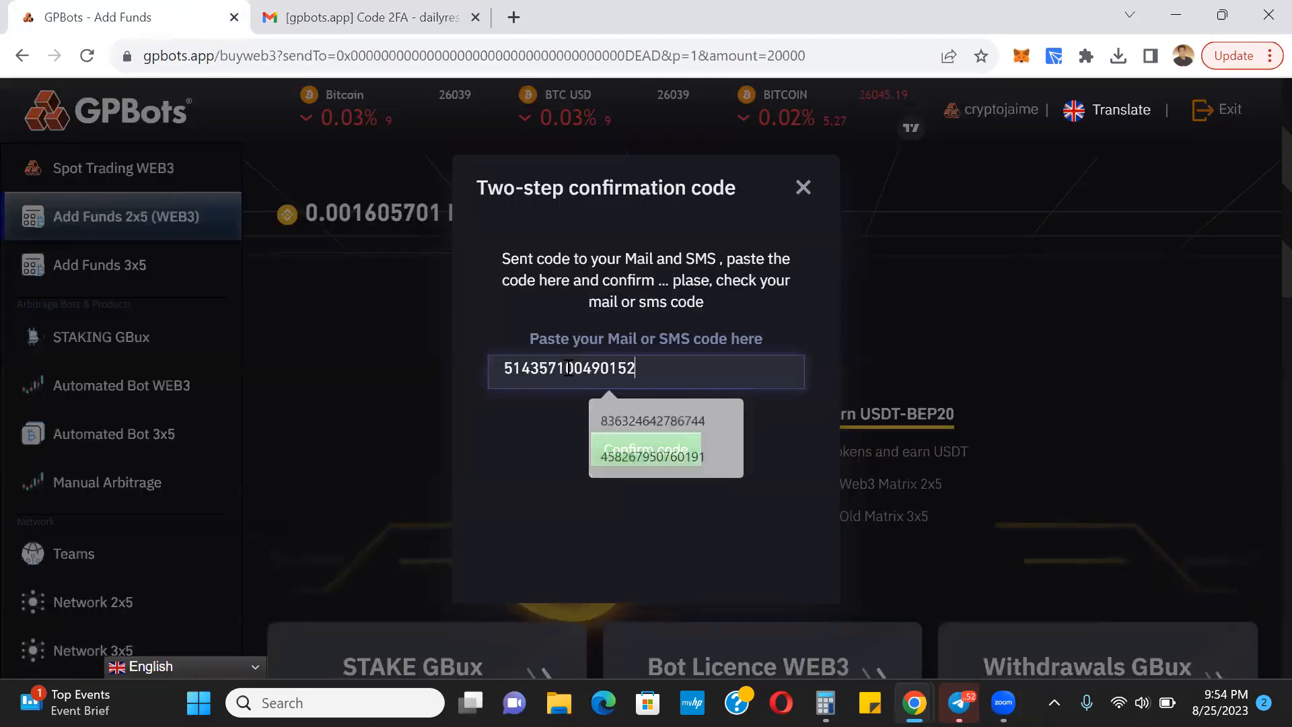
left_click(646, 449)
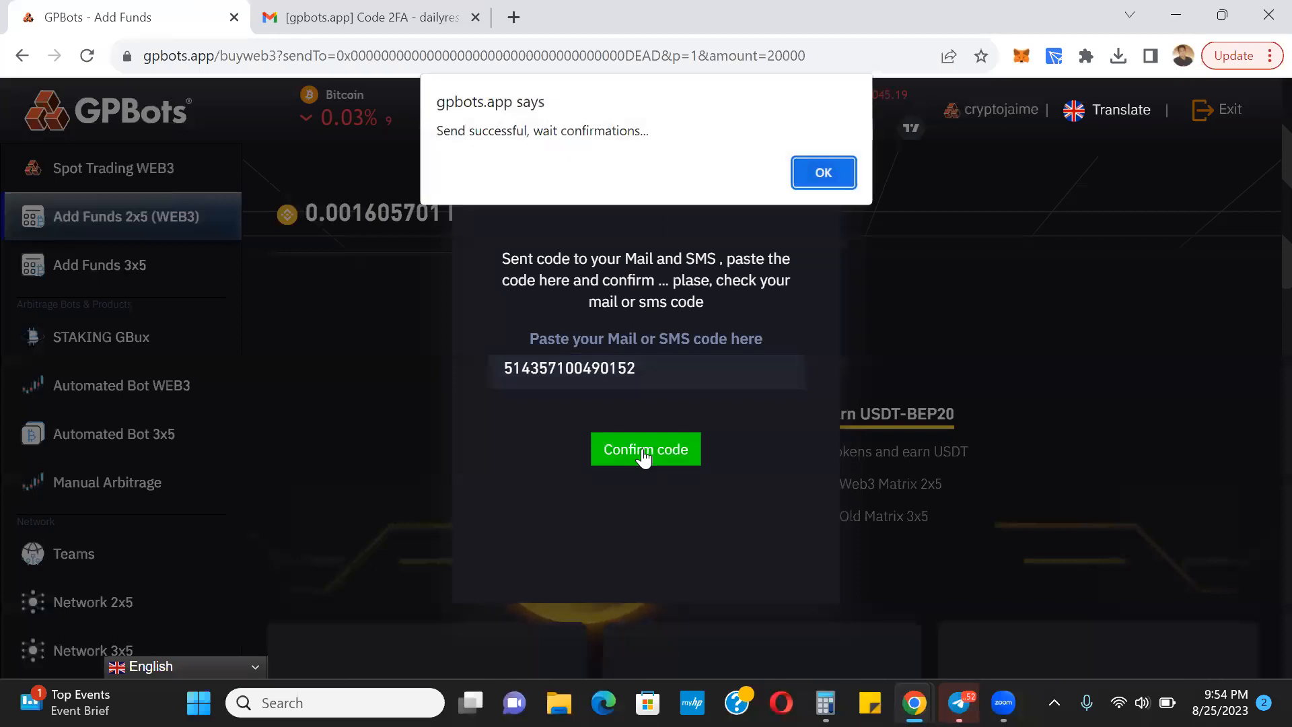
left_click(822, 172)
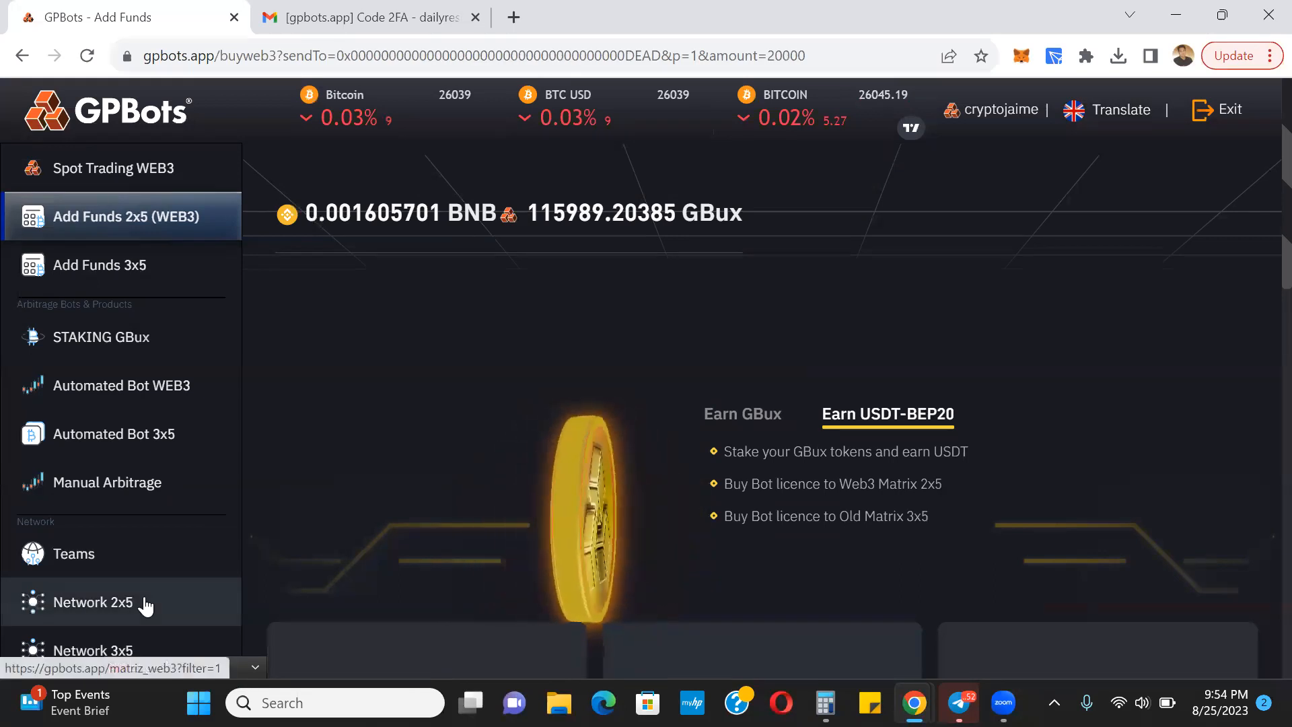
left_click(91, 602)
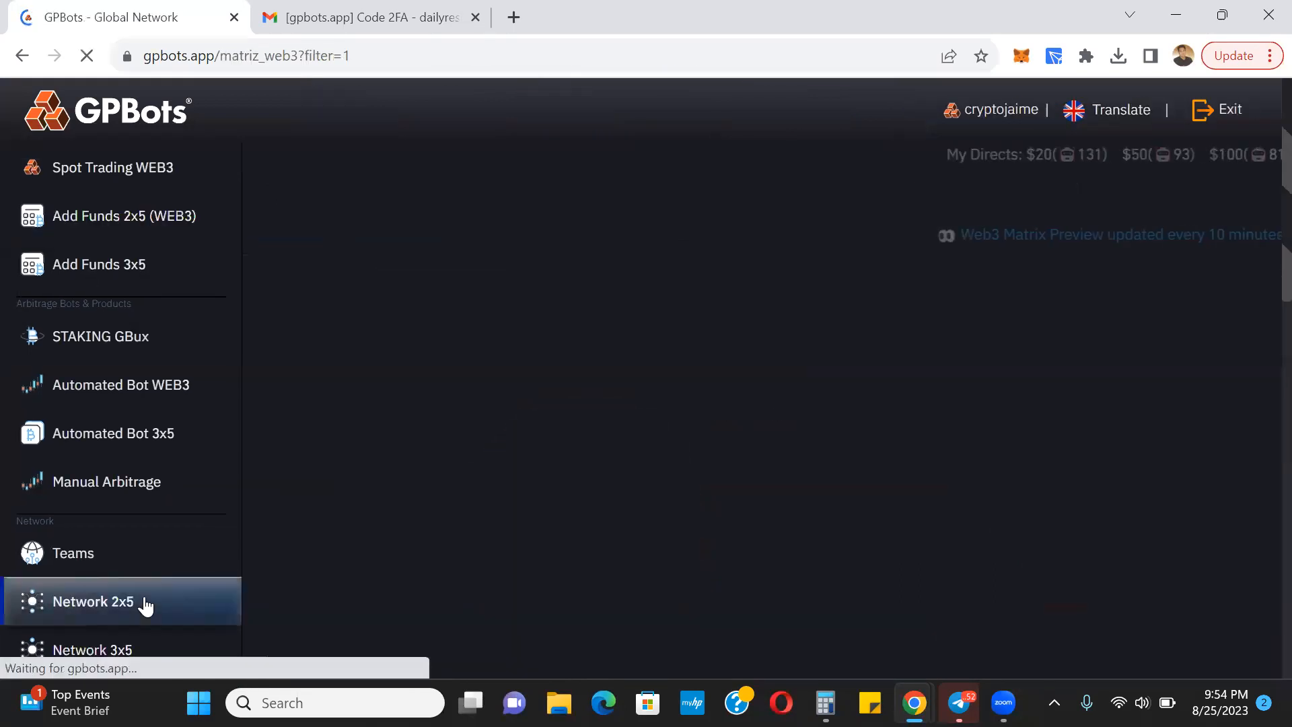
left_click(91, 601)
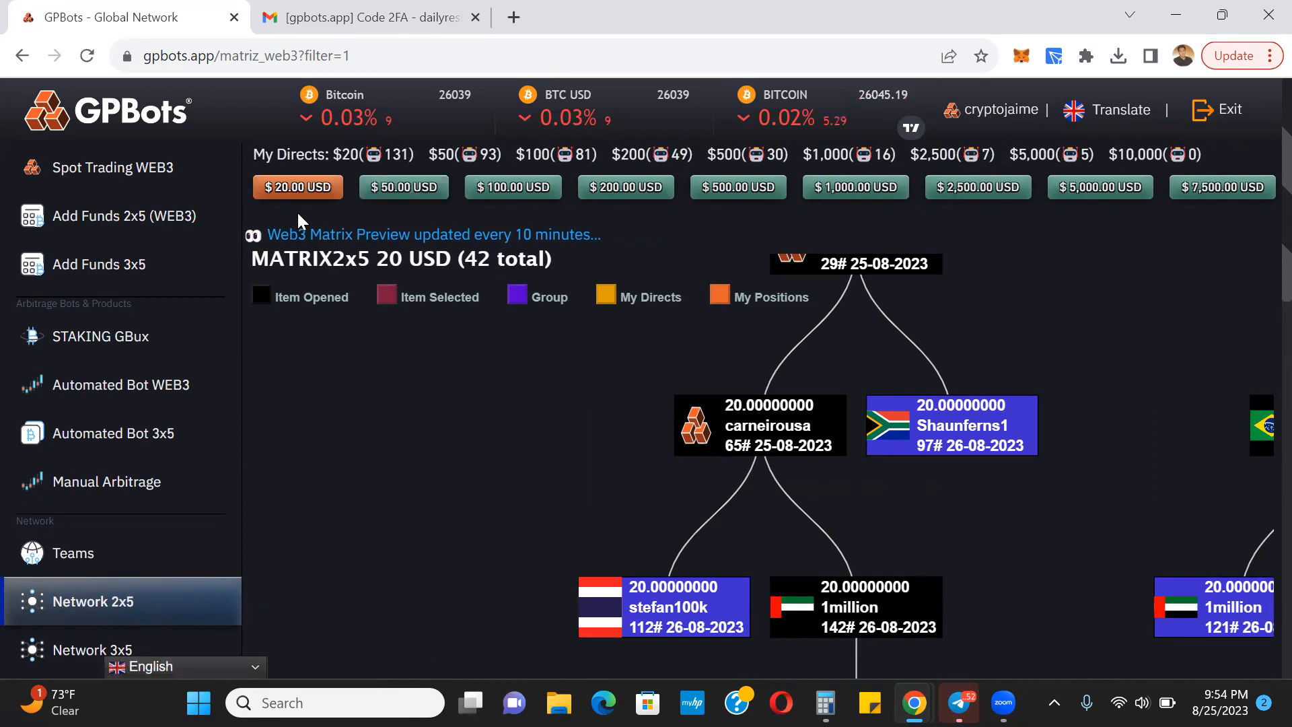
mouse_move(280, 222)
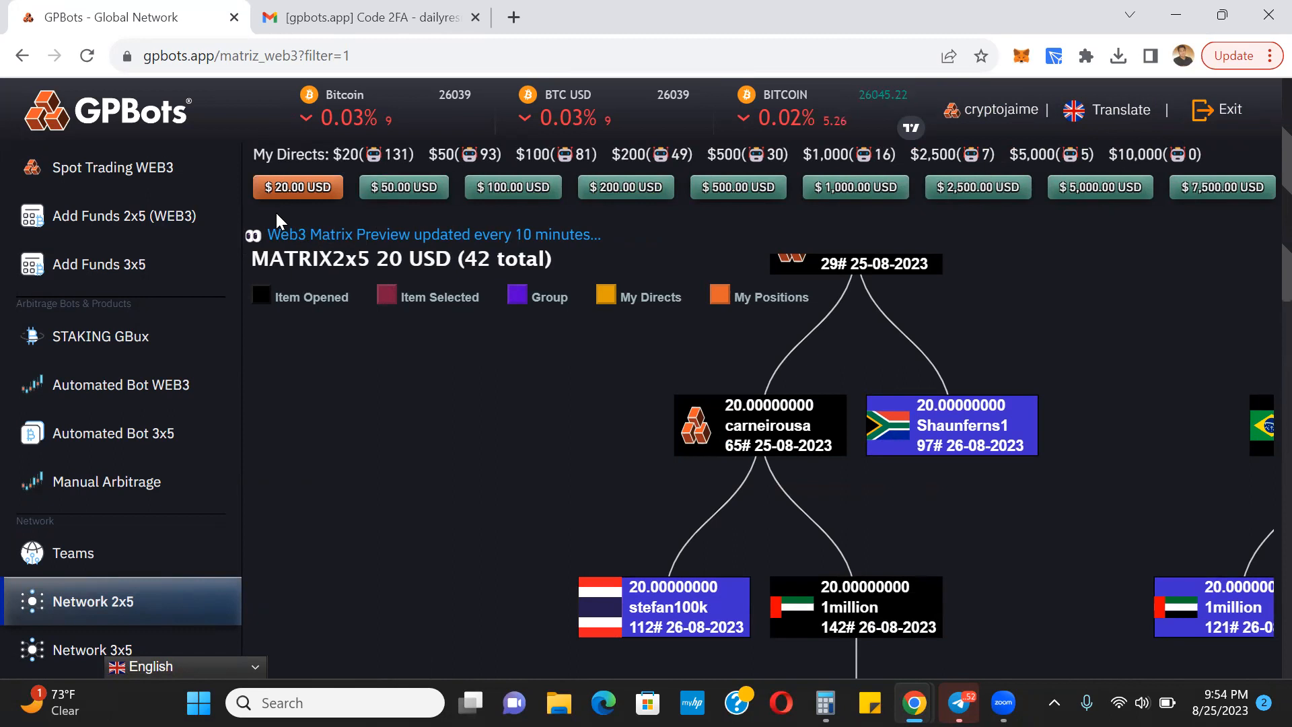
mouse_move(307, 227)
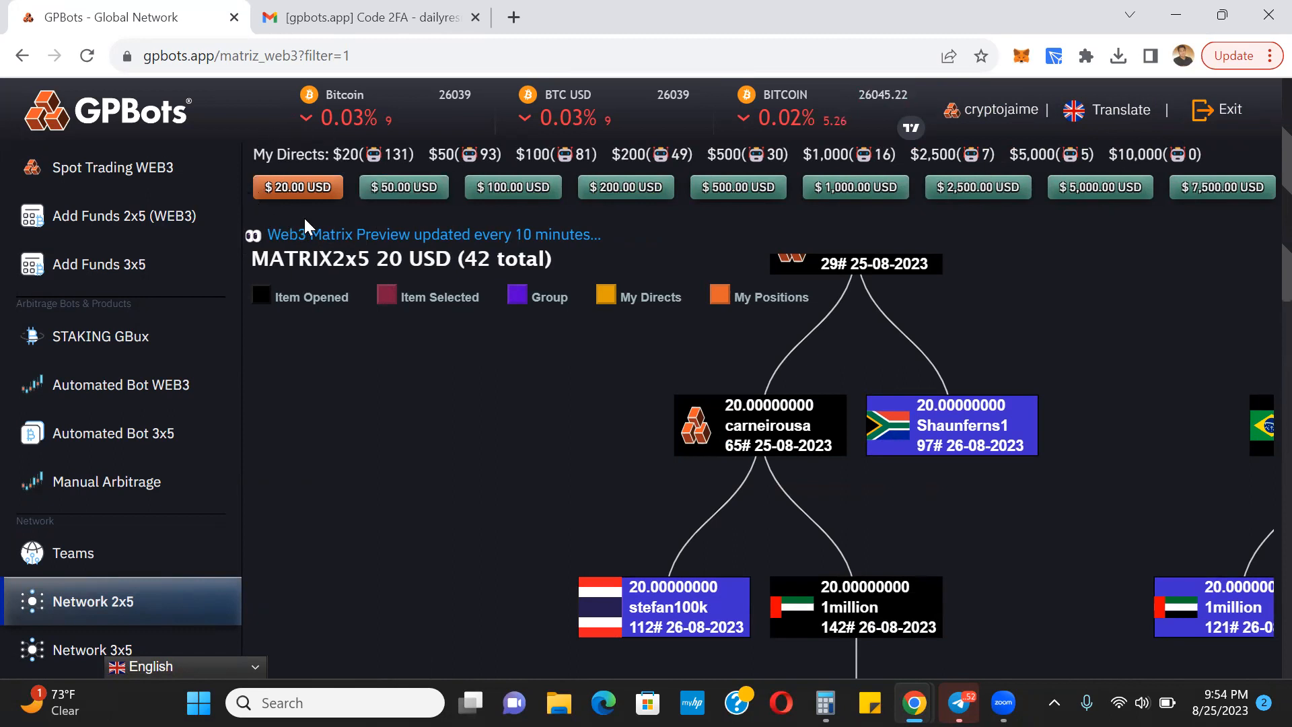
mouse_move(297, 187)
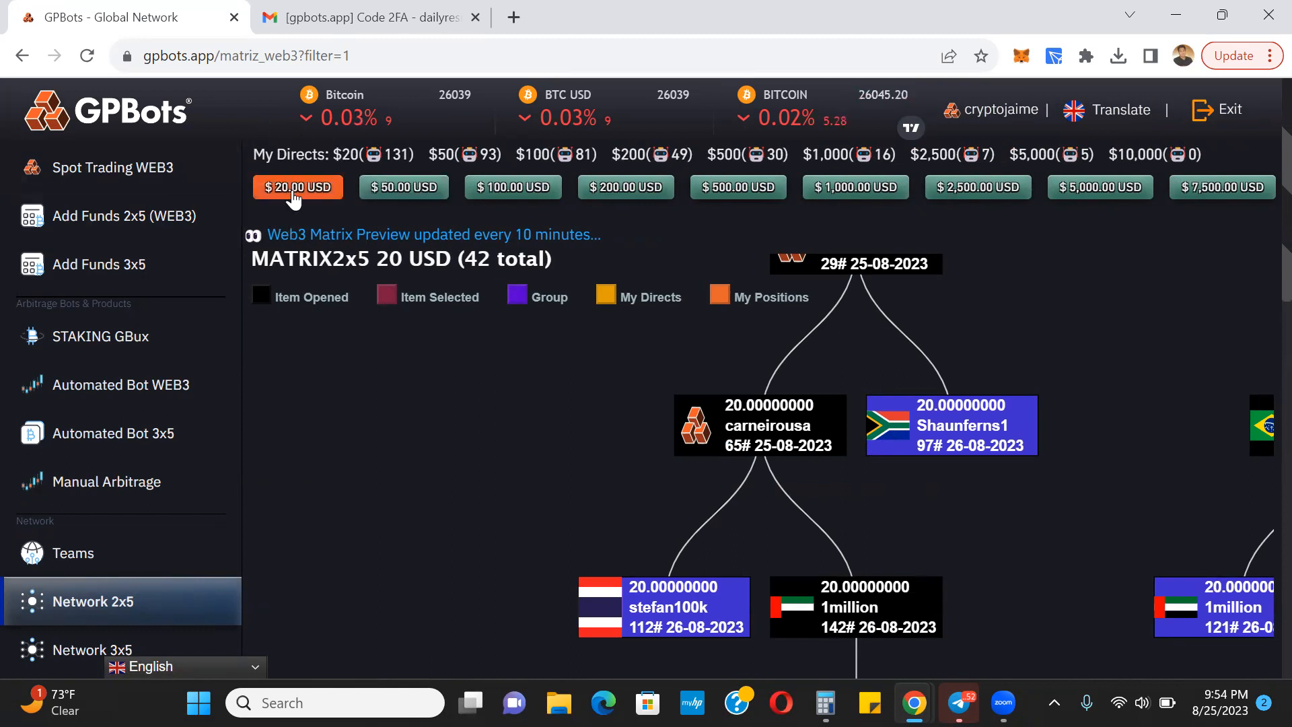
left_click(298, 187)
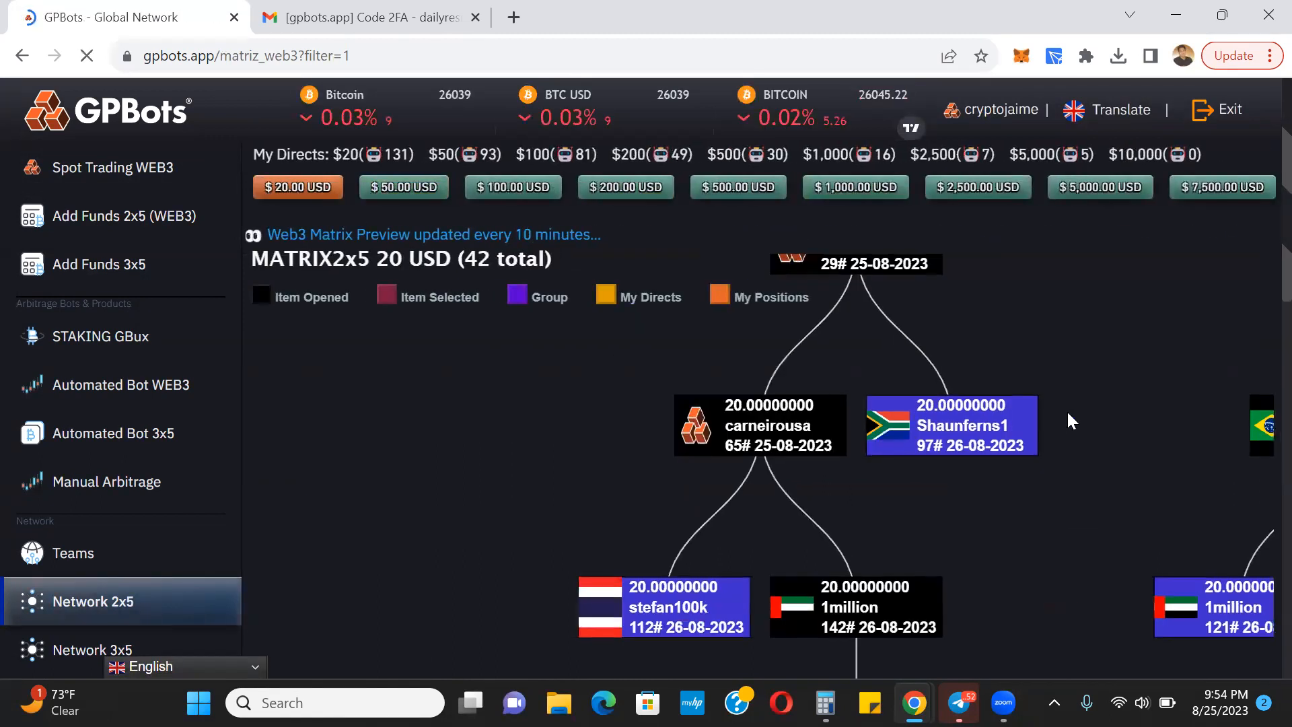
scroll("down", 3)
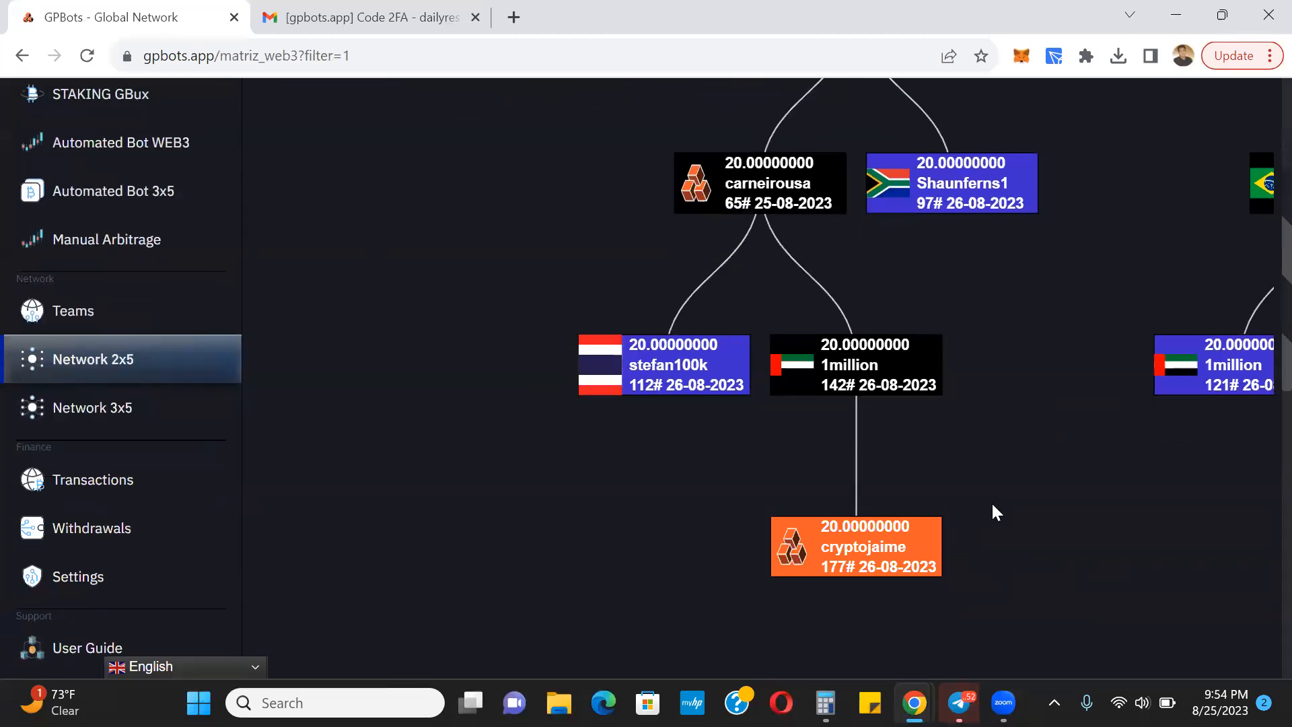
mouse_move(556, 454)
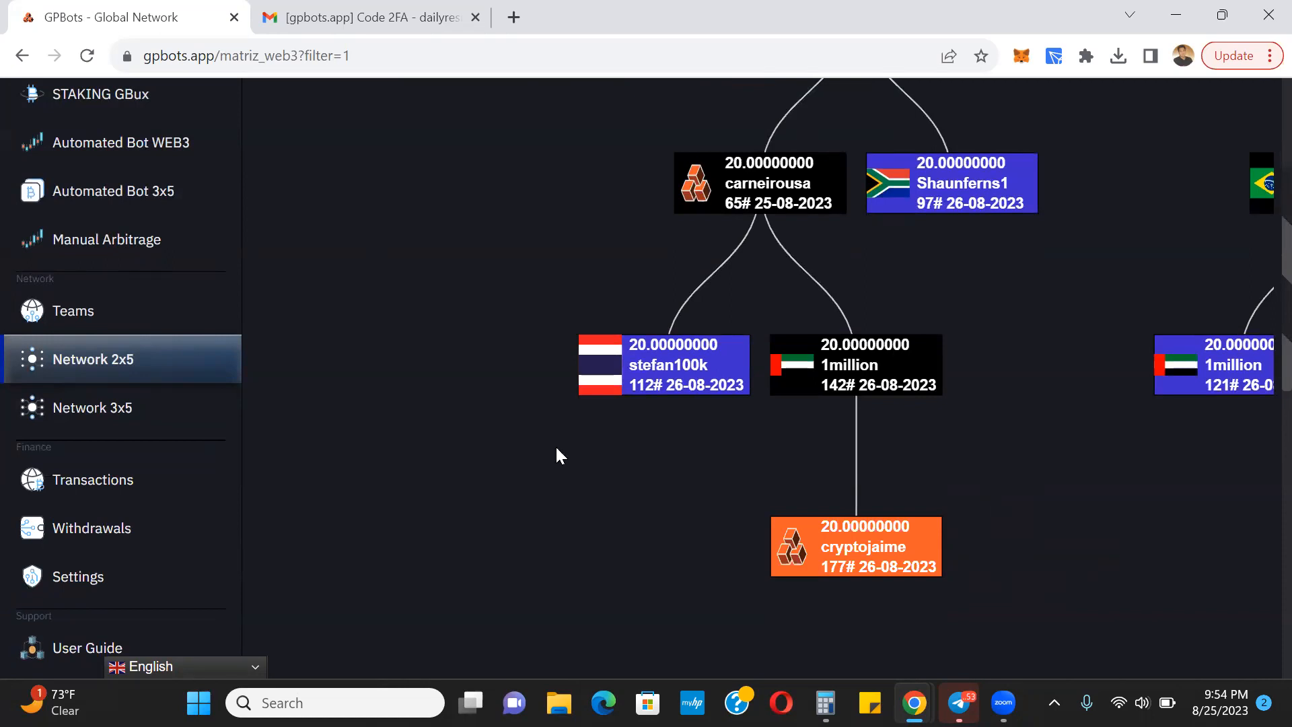
mouse_move(1263, 196)
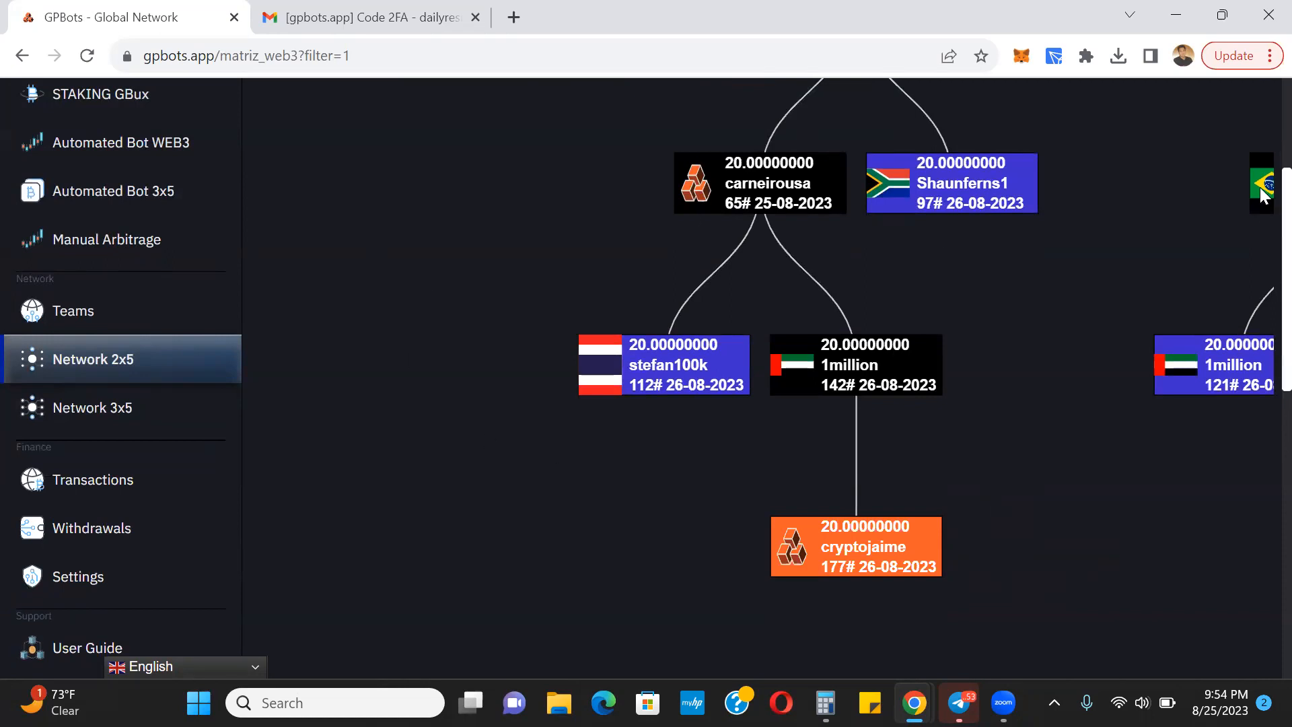
scroll("up", 3)
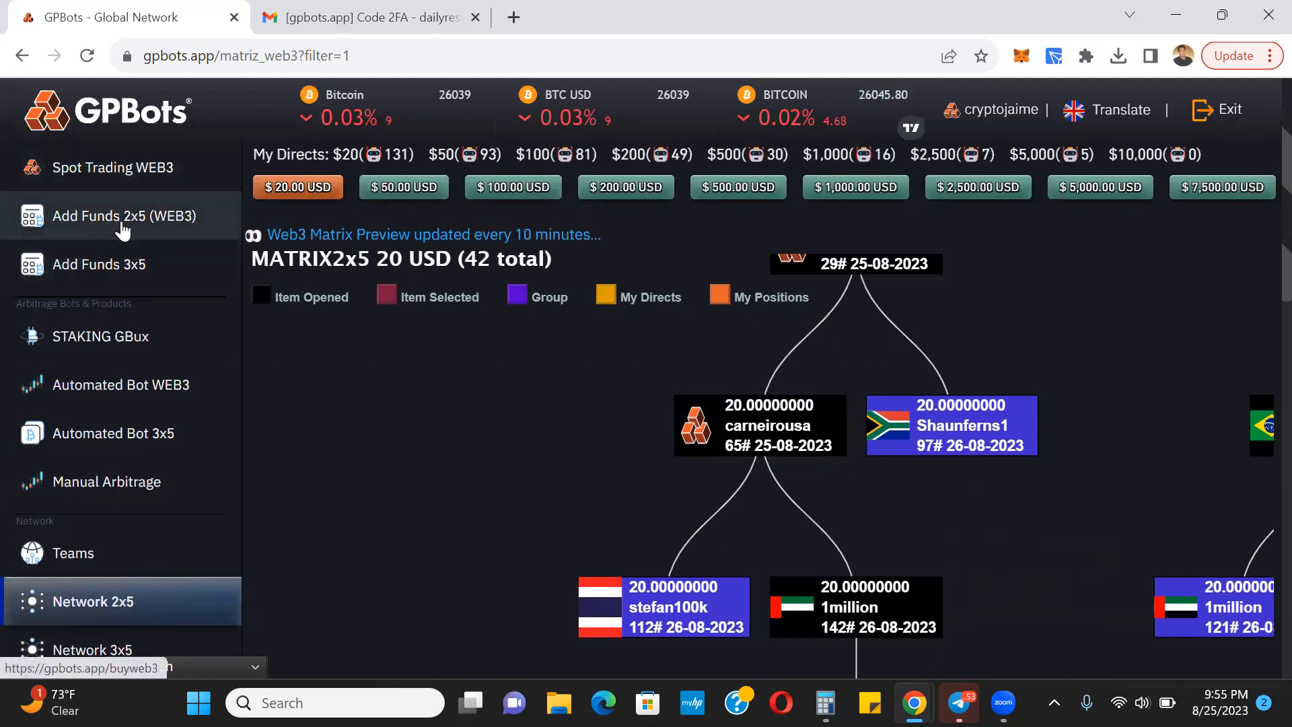
Reopen Add Funds 2x5 (WEB3) and scroll to the STAKE GBux, Bot Licence and Withdrawals cards
left_click(125, 216)
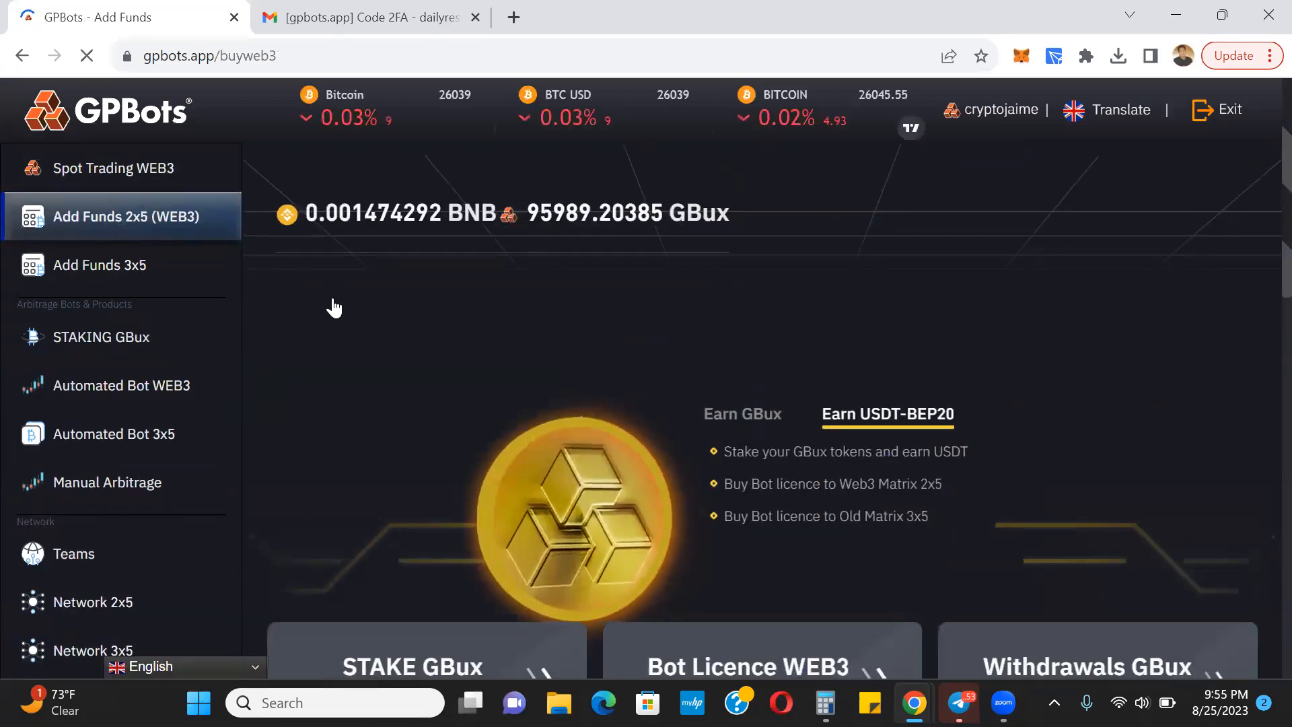
scroll("down", 3)
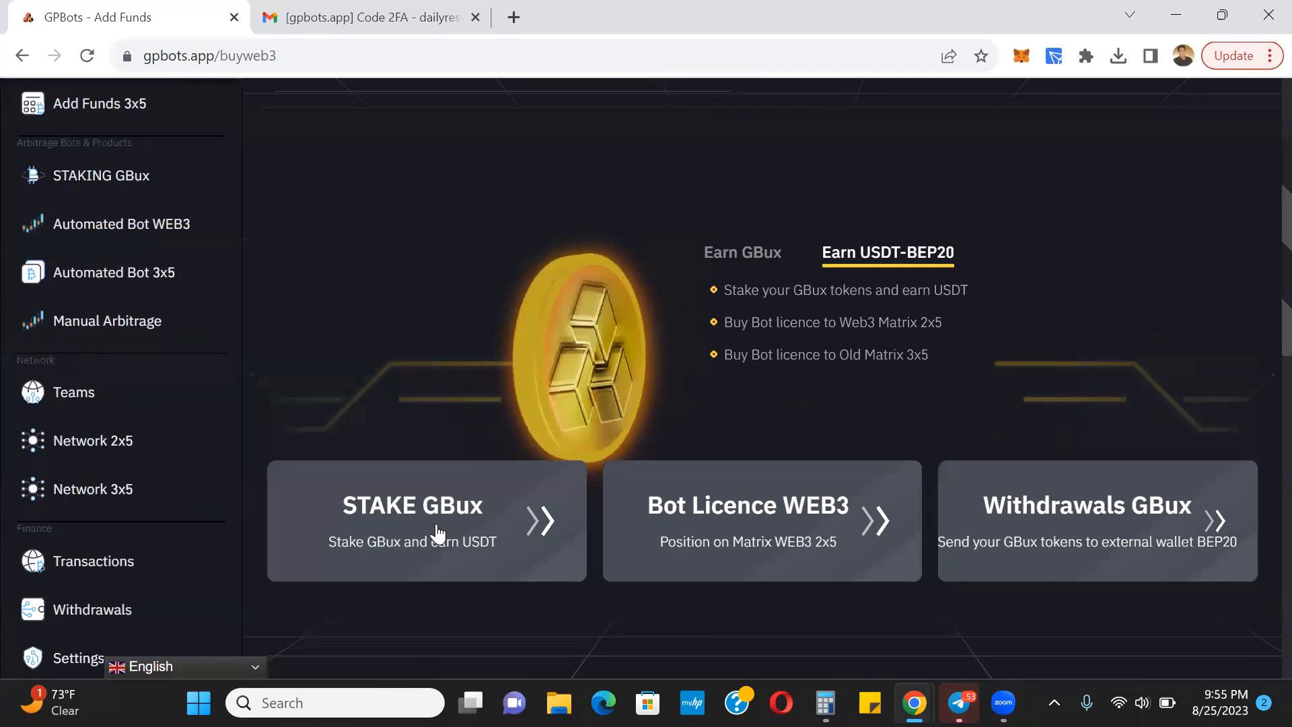
Fill the STAKE GBux form with 51000 for the 120-day contract and submit it
left_click(412, 506)
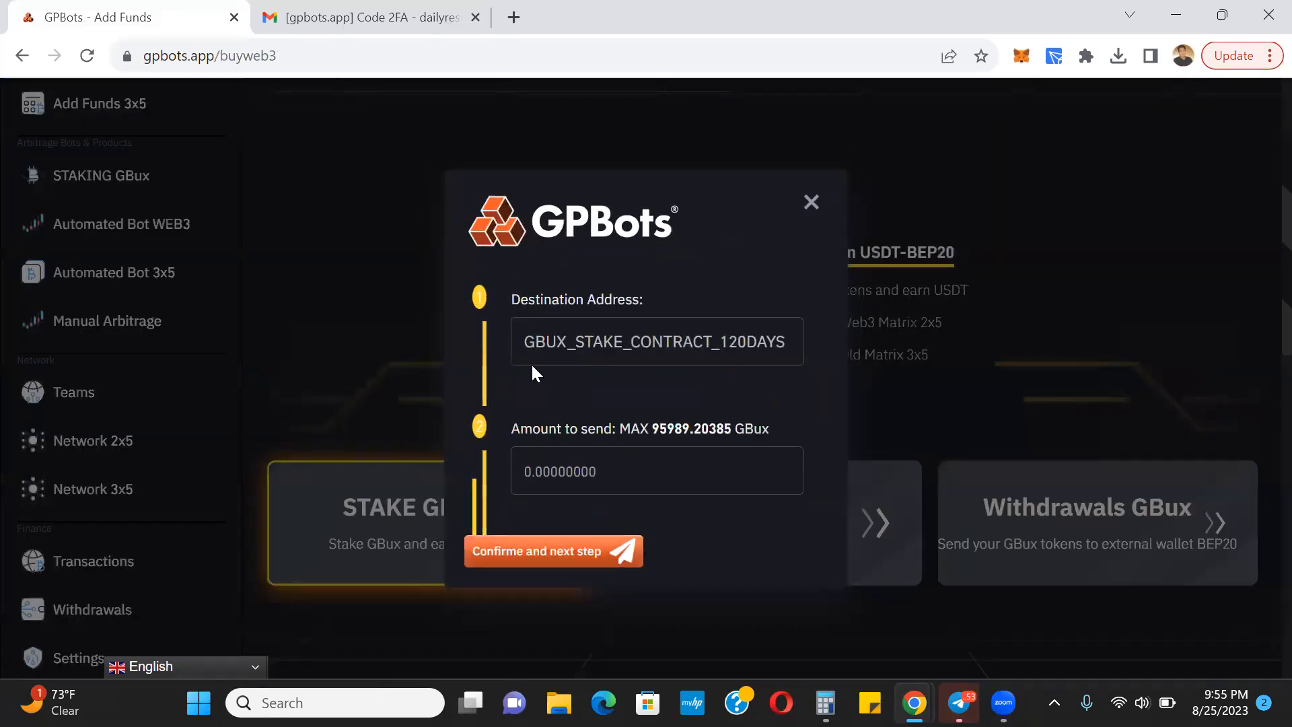
mouse_move(566, 402)
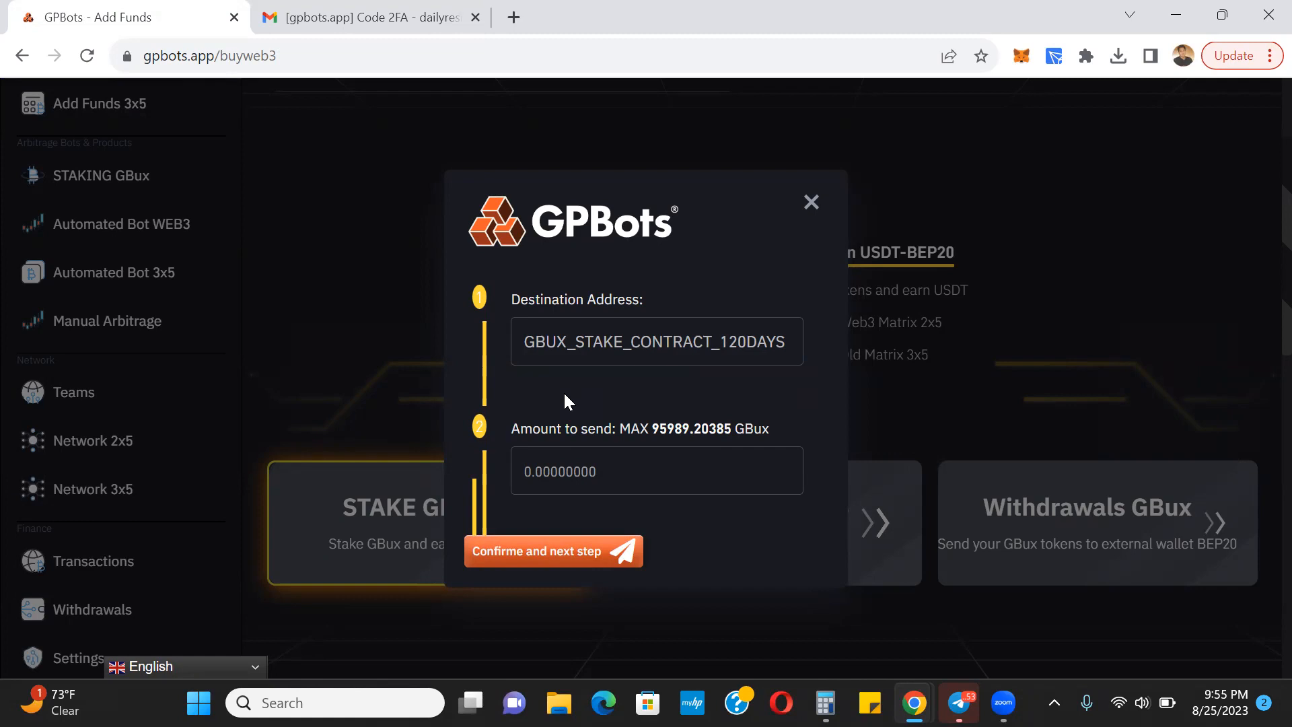
left_click(656, 471)
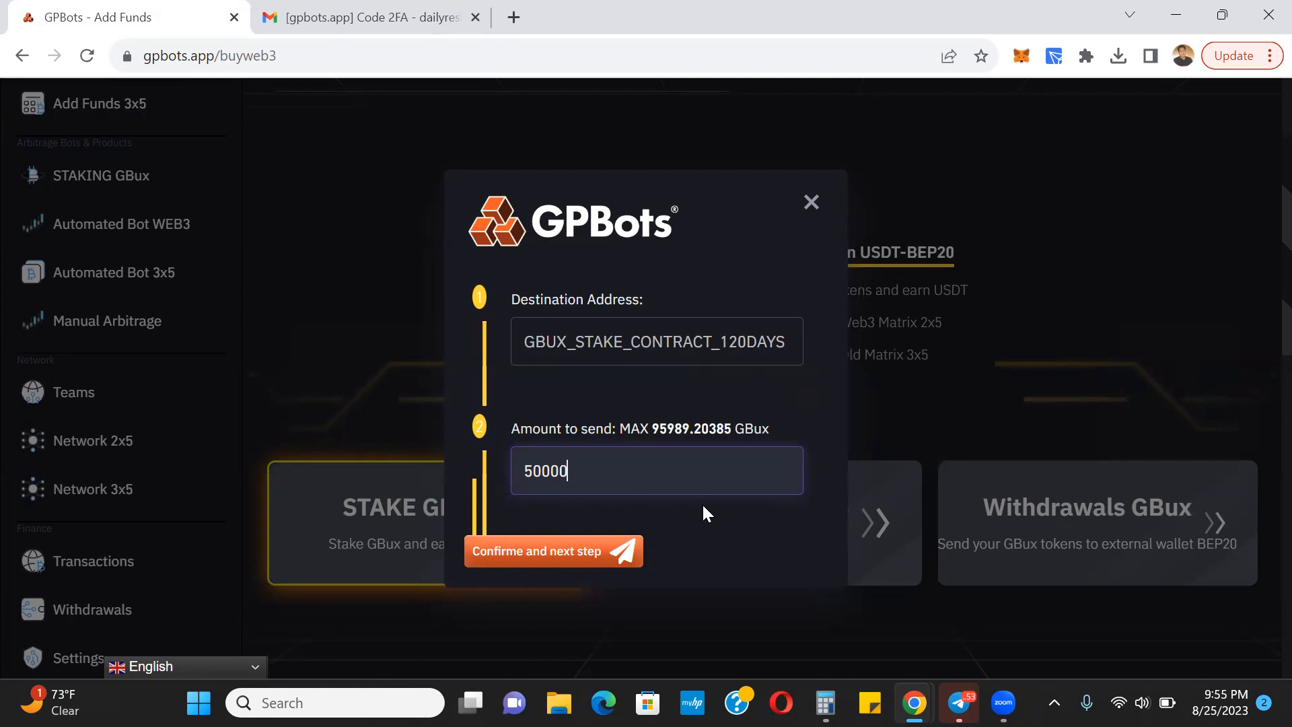
key("Backspace")
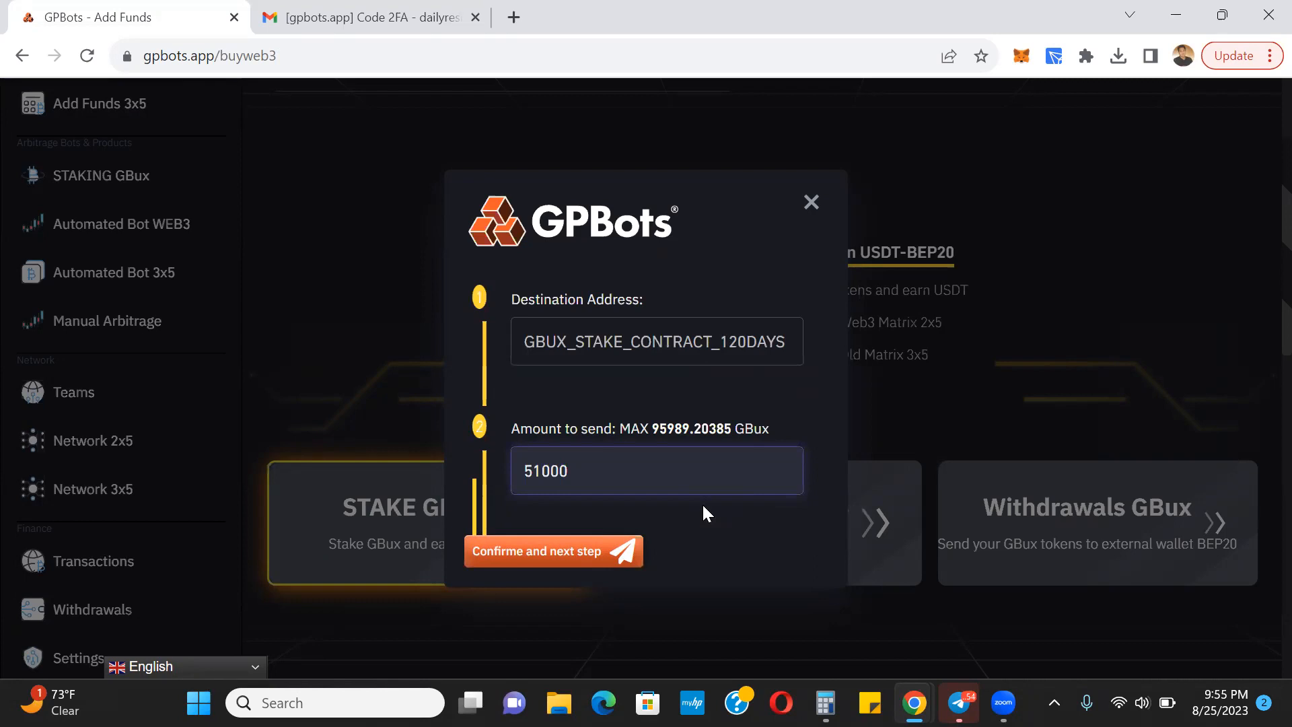
left_click(551, 551)
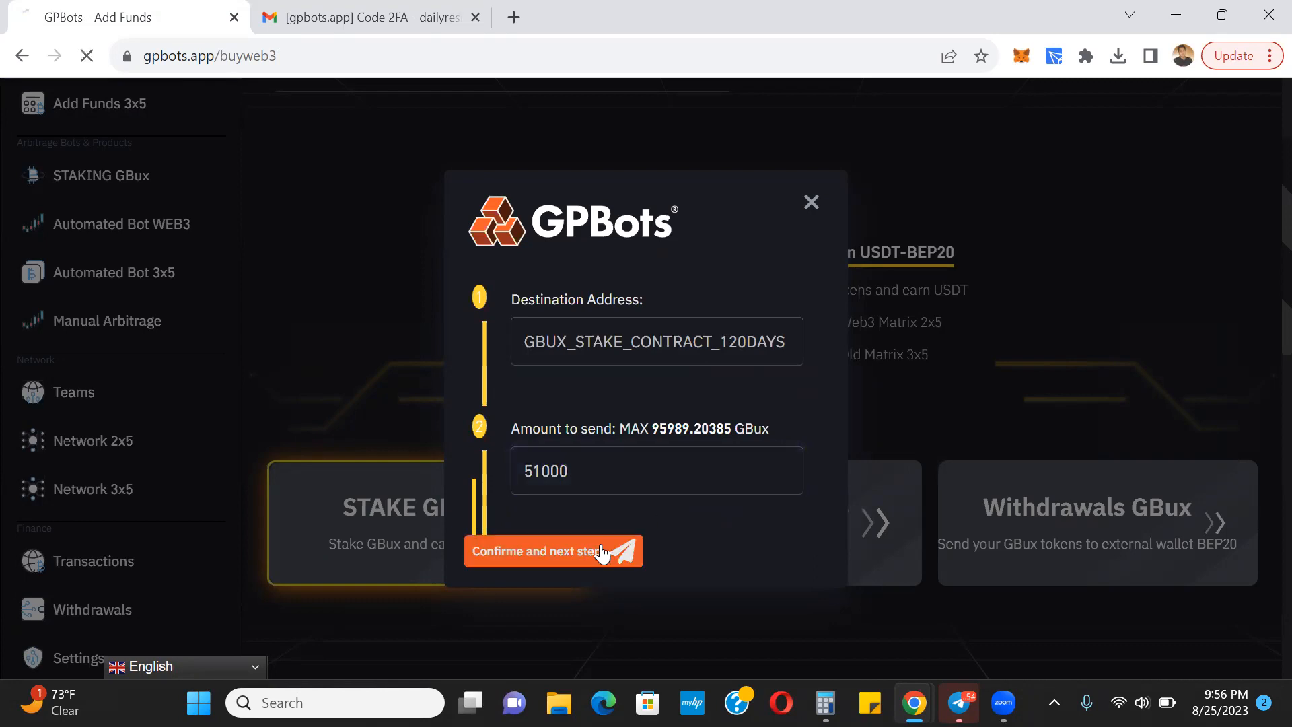
left_click(541, 552)
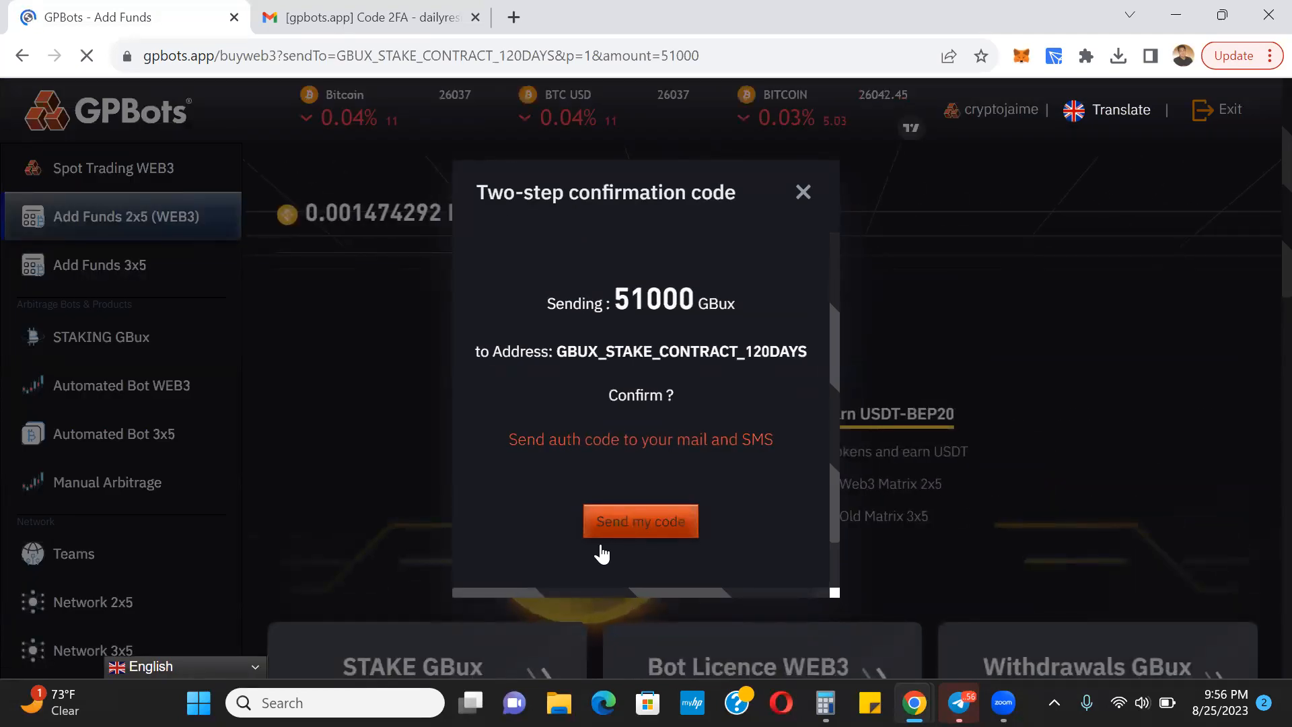
Request the stake's 2FA code, copy it from the newest Gmail message, and return to GPBots
left_click(640, 521)
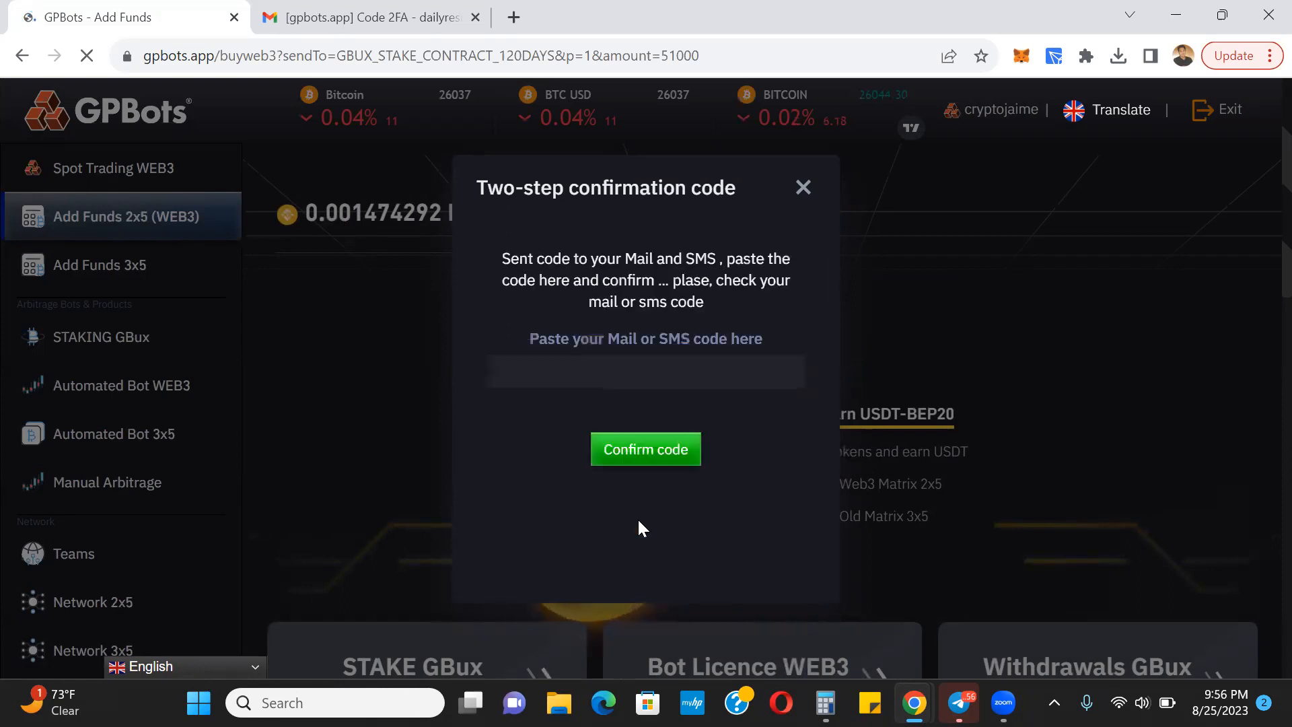
mouse_move(474, 210)
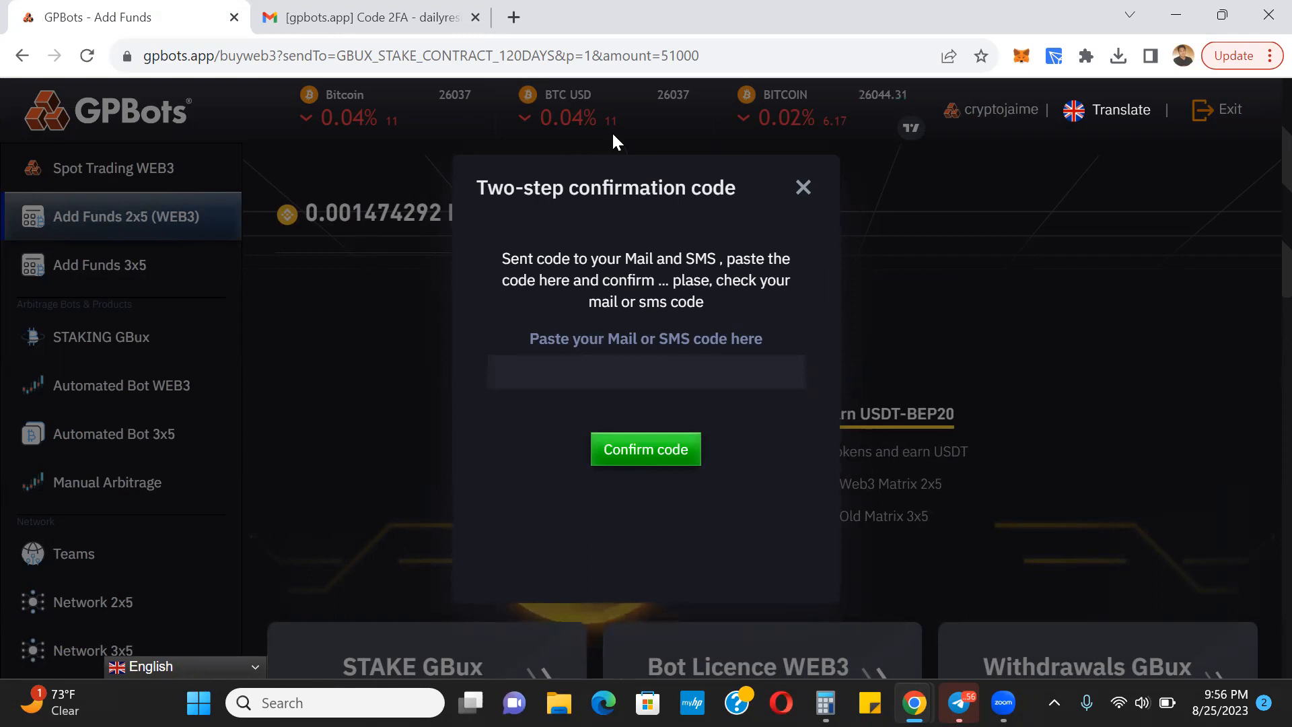
left_click(363, 16)
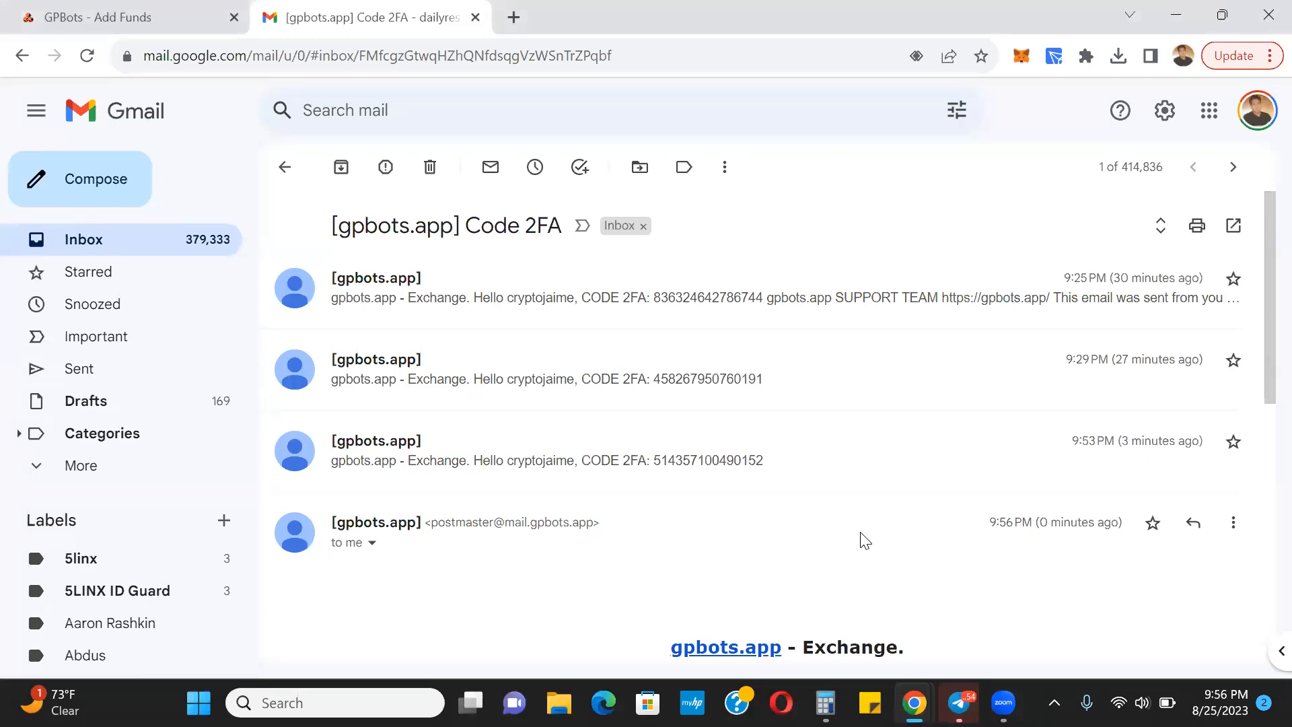
scroll("down", 3)
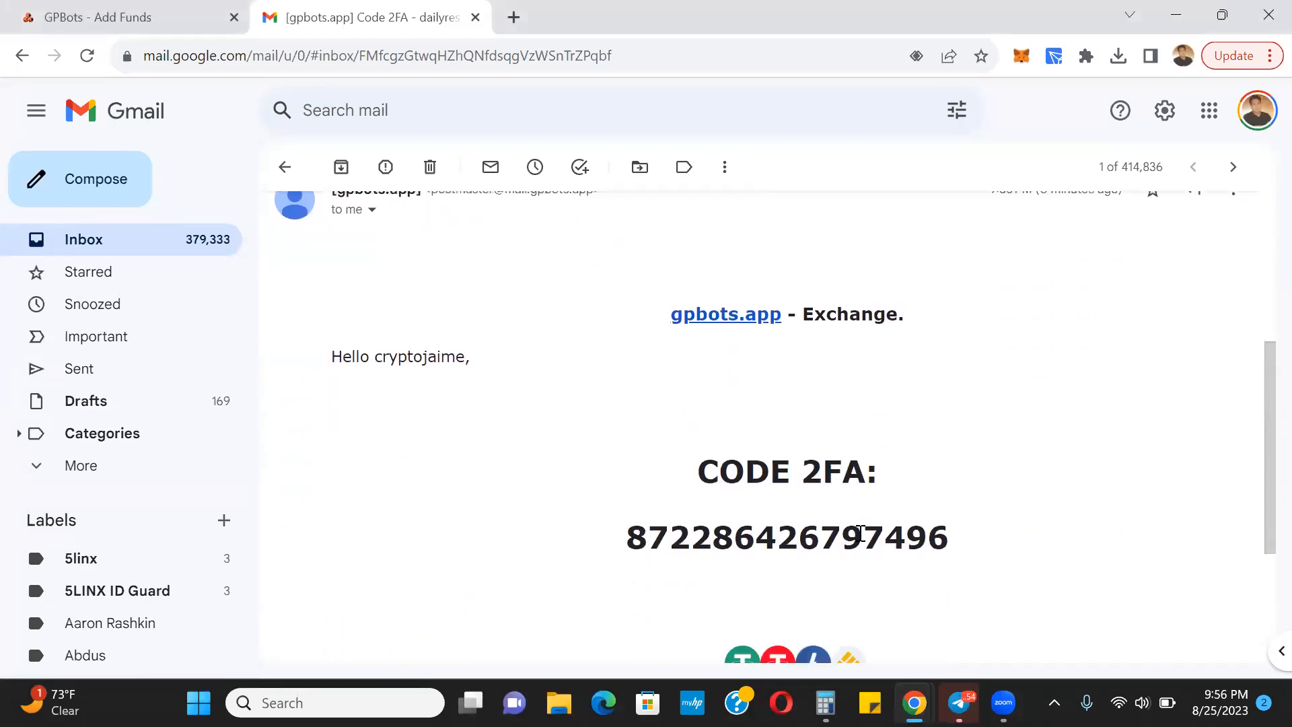
triple_click(787, 537)
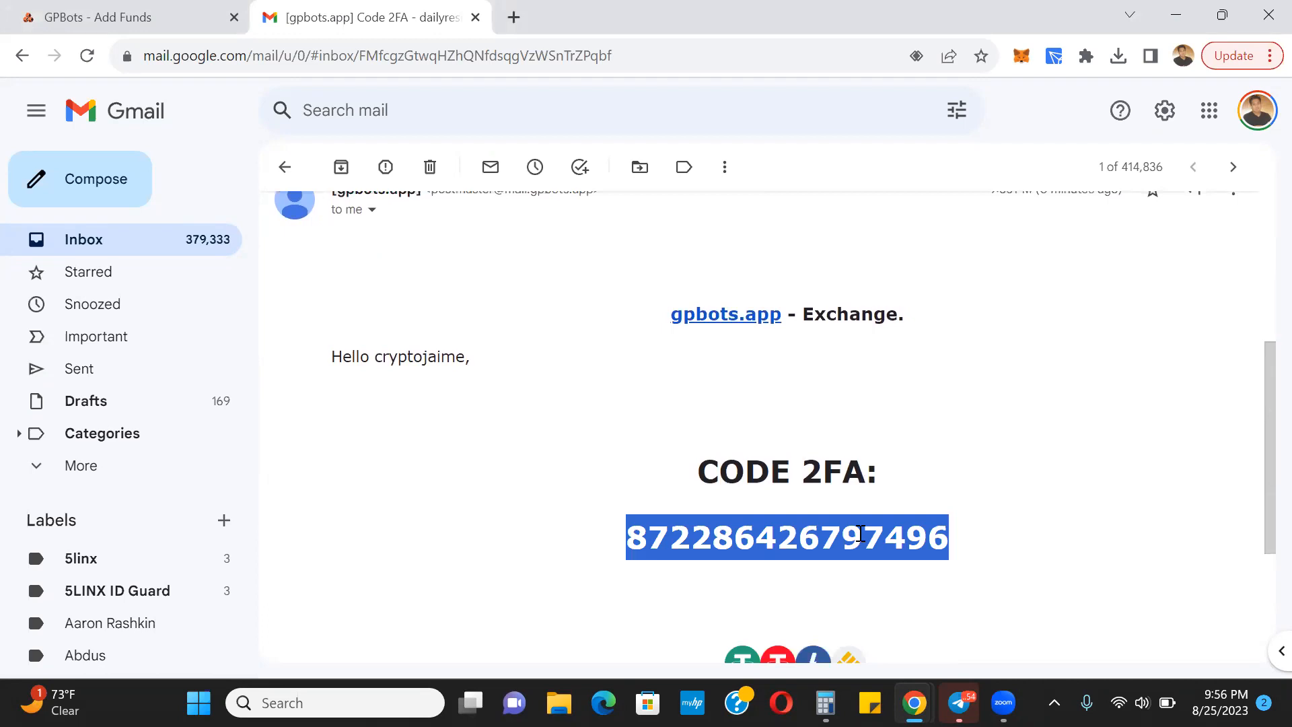
left_click(124, 16)
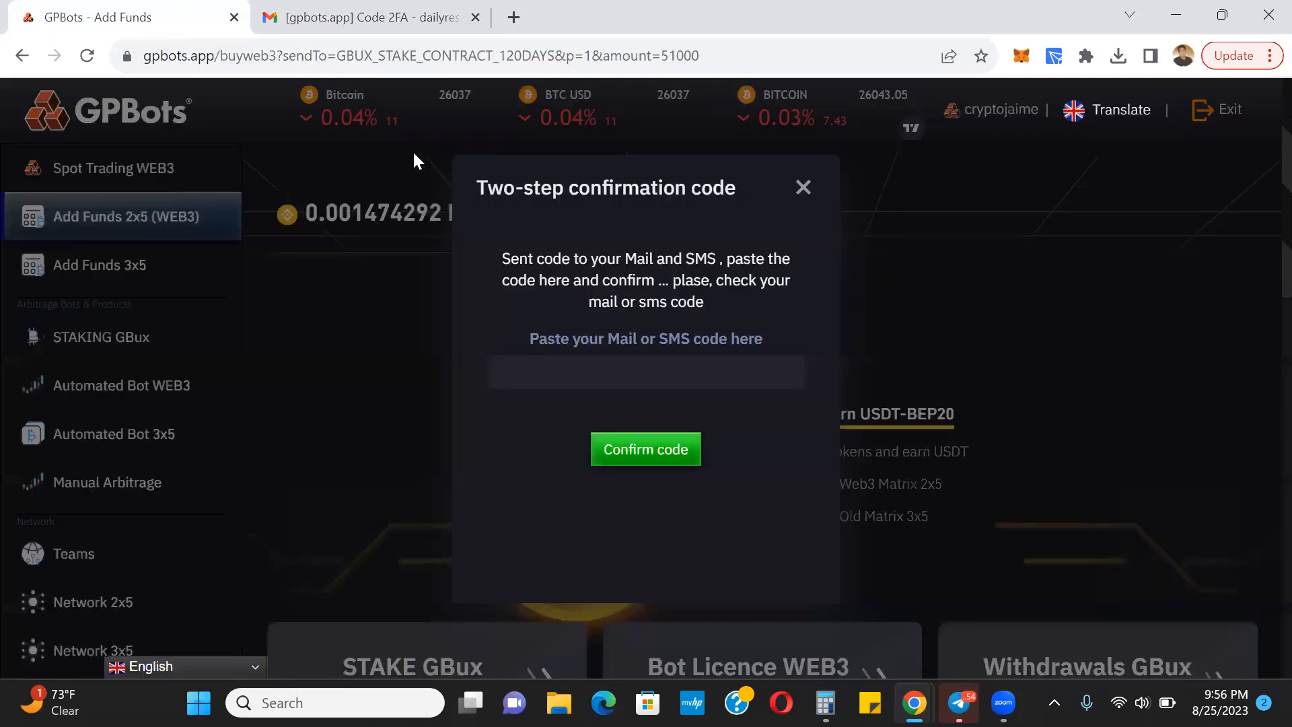
Confirm the 51,000 GBux stake with the emailed code and dismiss the 'Send successful' alert
left_click(645, 371)
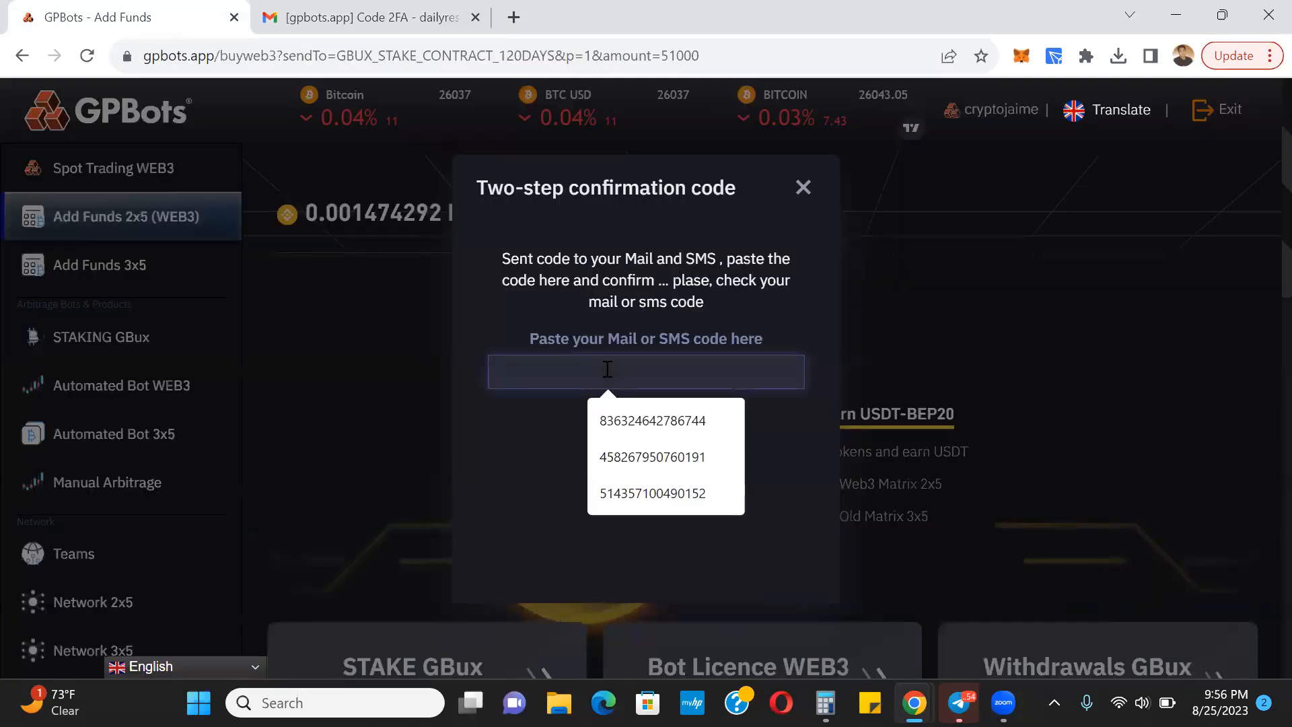
left_click(645, 448)
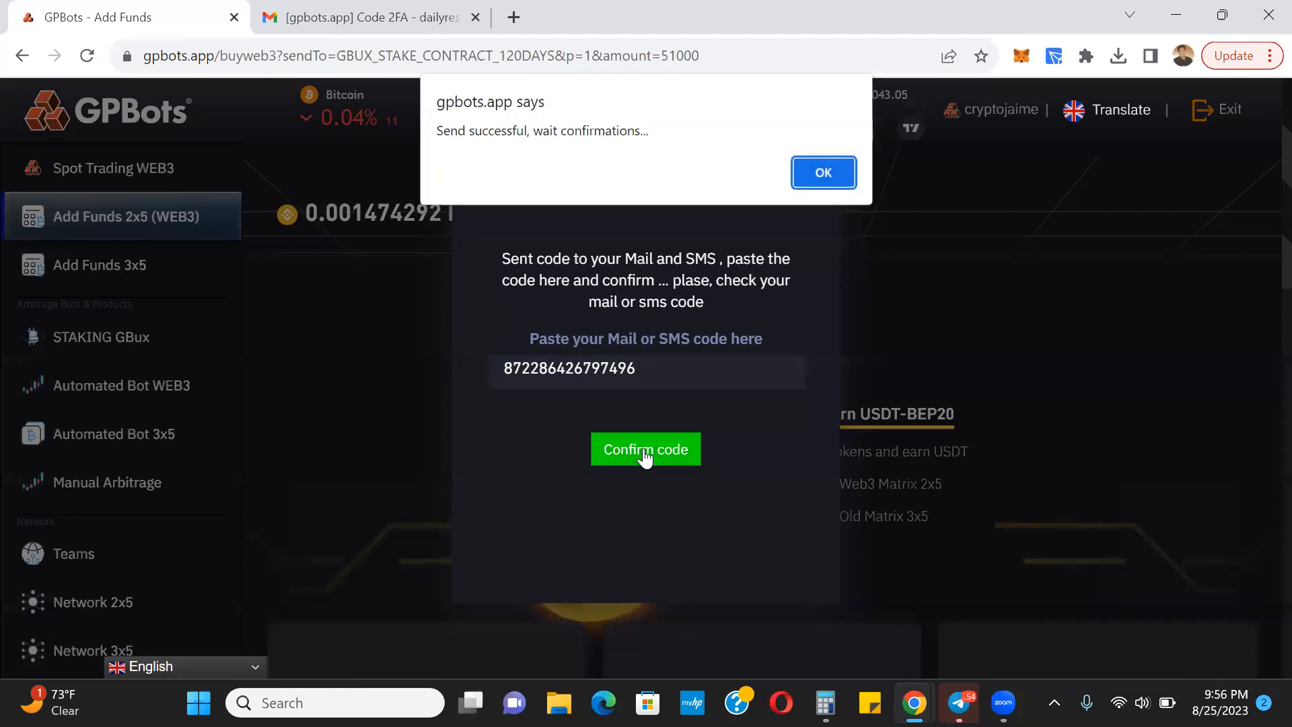
left_click(823, 172)
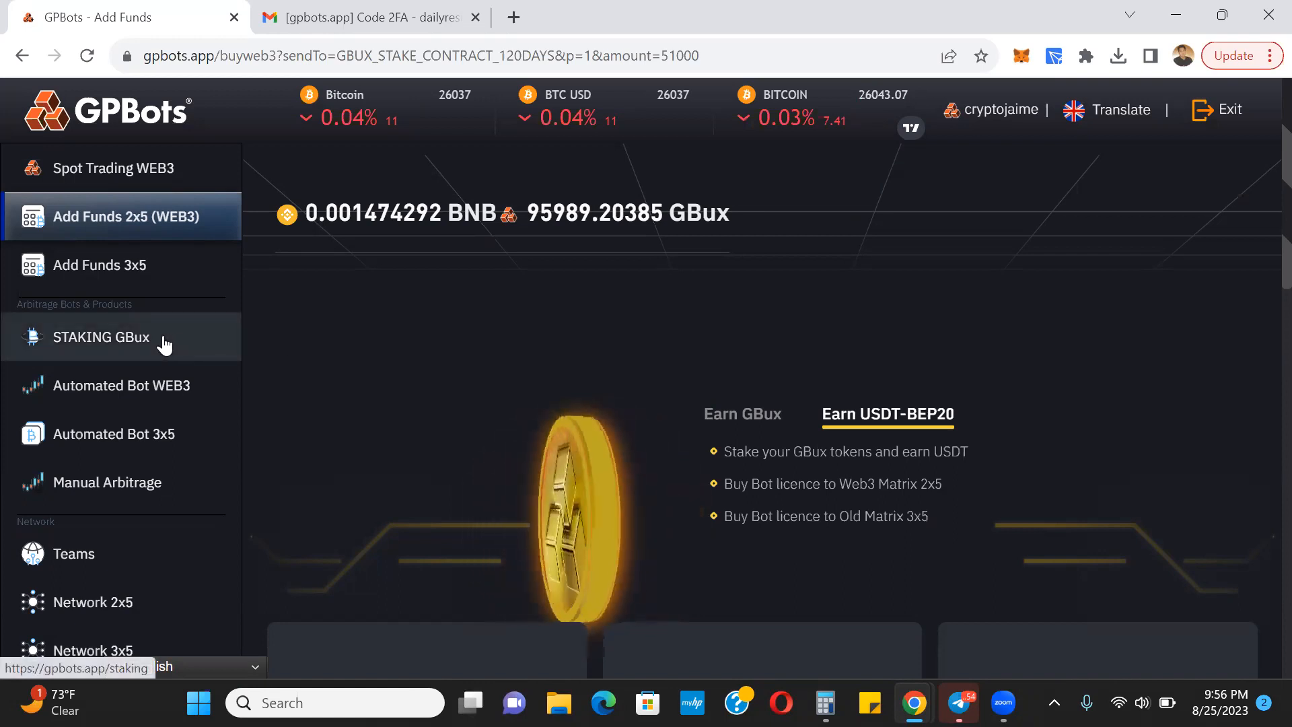
Open STAKING GBux from the sidebar to view active USDT/GBux stakes
left_click(100, 337)
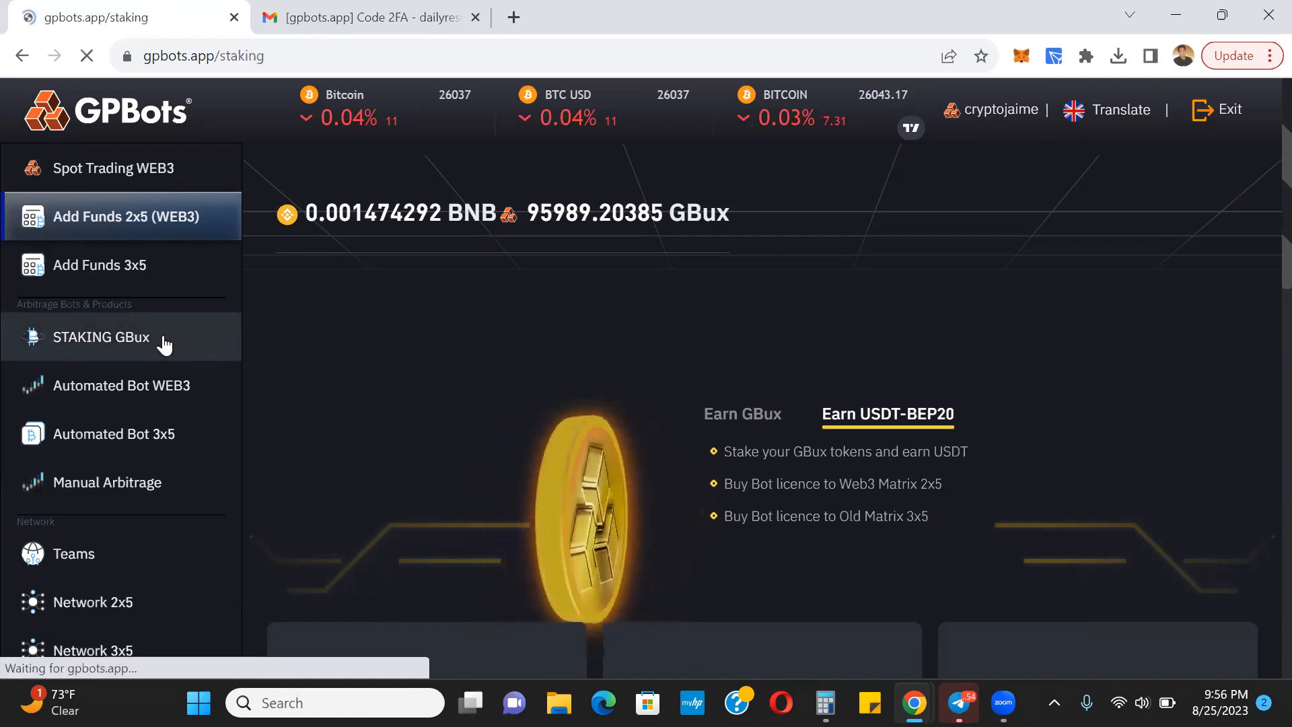
left_click(101, 336)
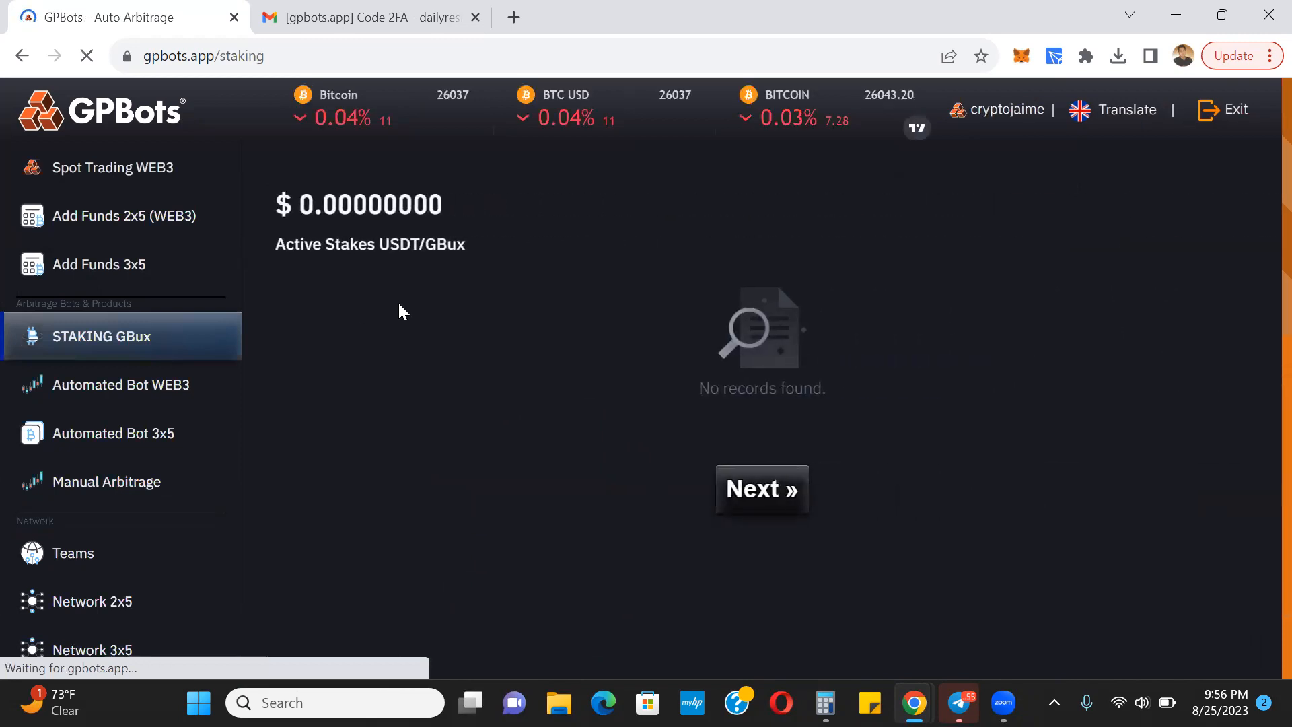
mouse_move(380, 301)
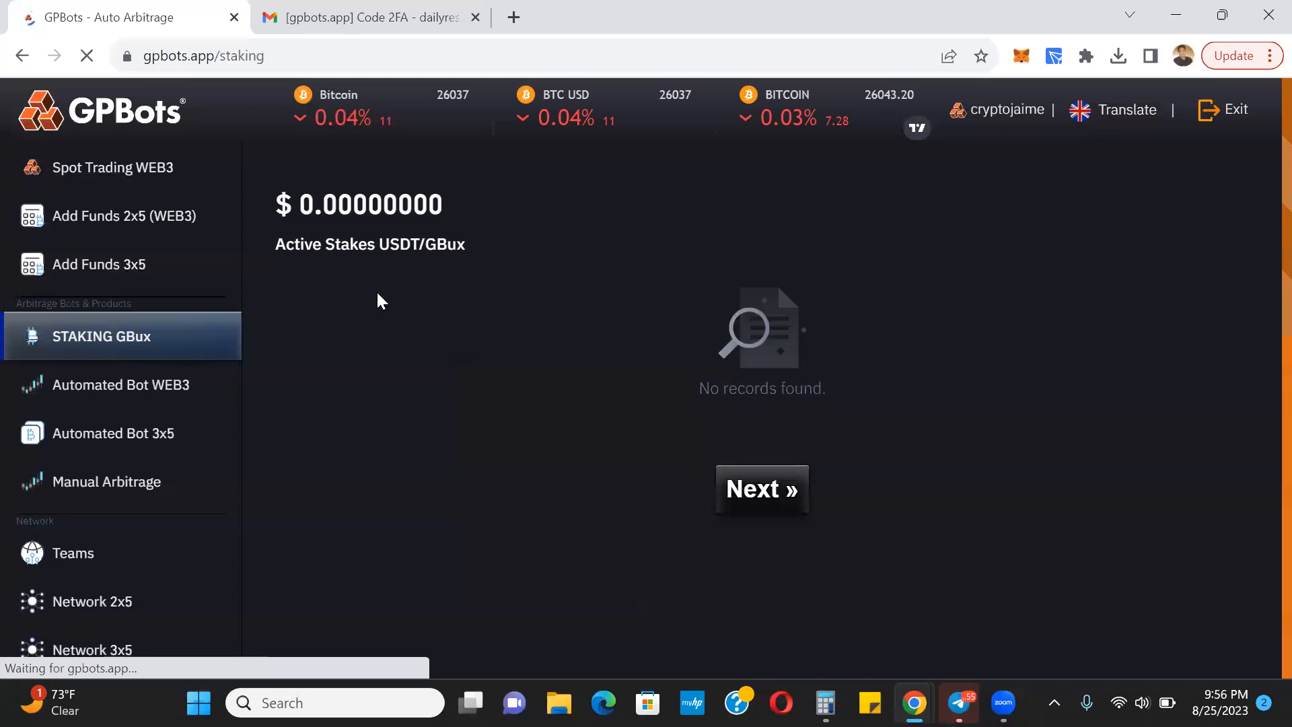